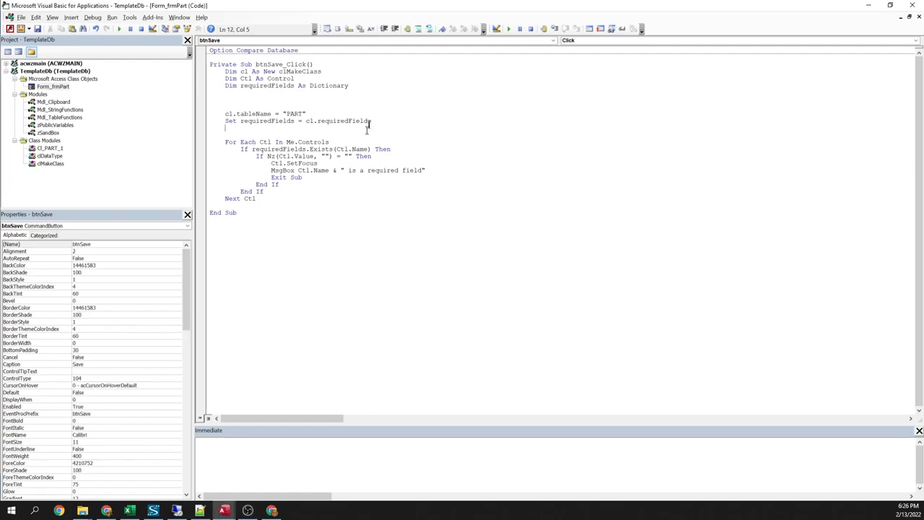
# Add a new standard module and rename it Mdl_TableName in the Properties window
pyautogui.click(71, 18)
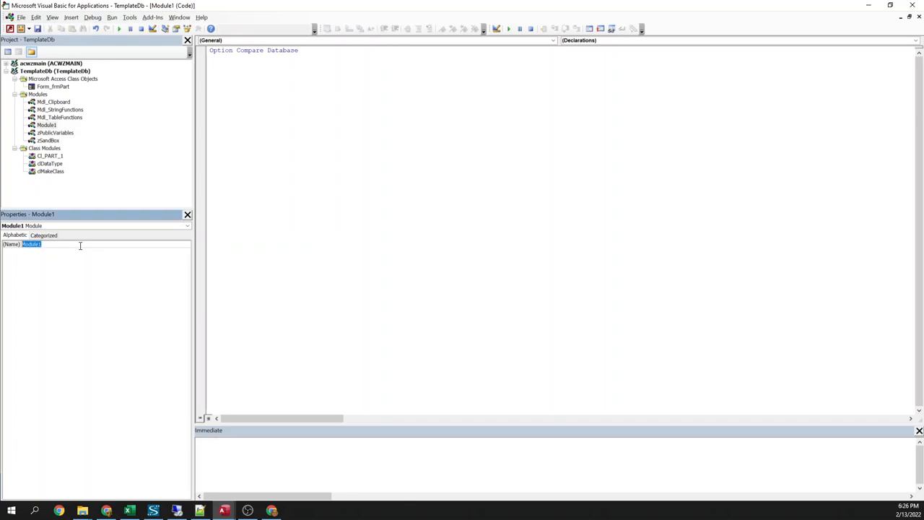
pyautogui.write('Mdl_')
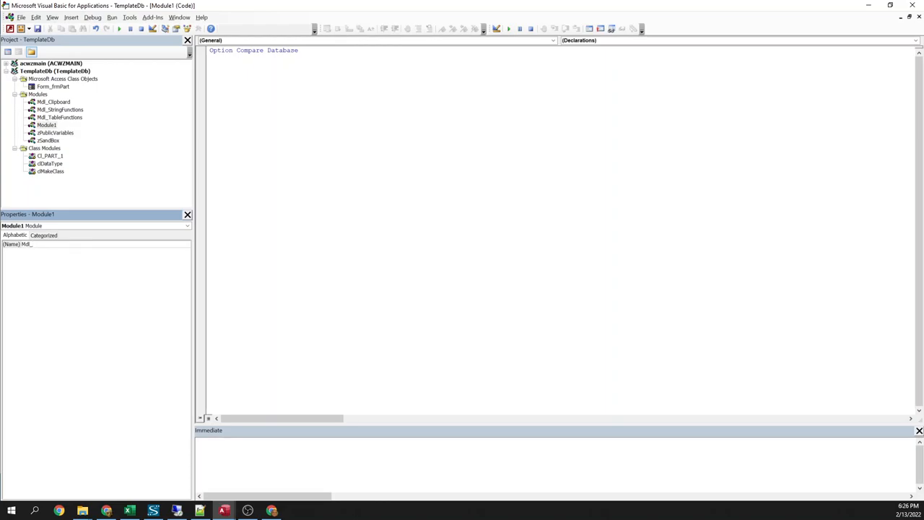
pyautogui.write('1')
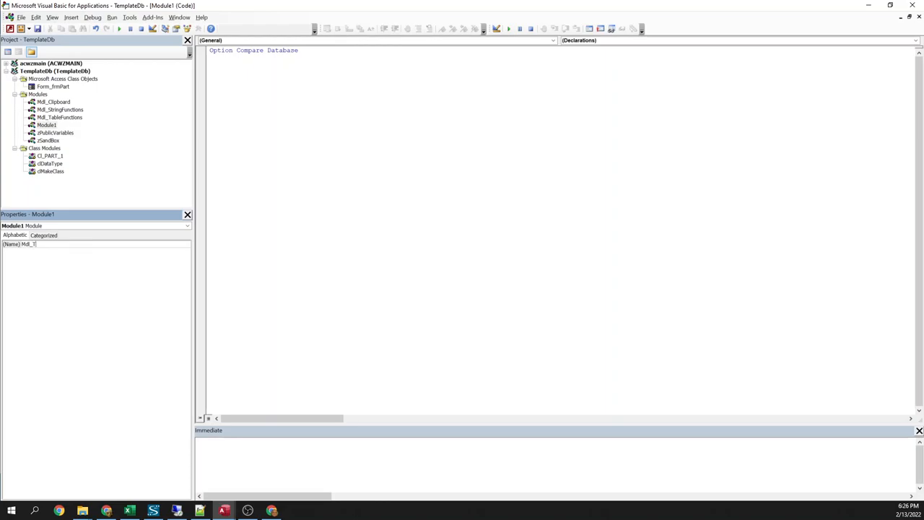
pyautogui.write('Mdl_TableName')
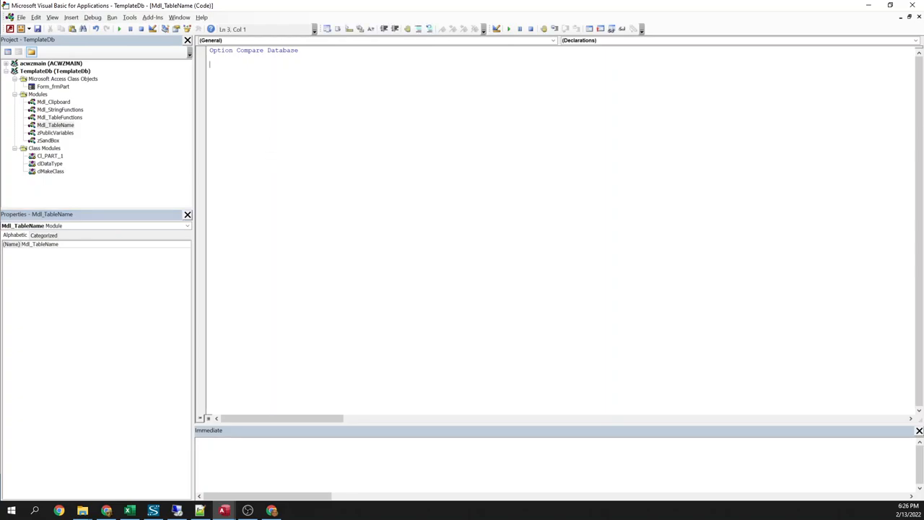
# Begin declaring Dim ID As Long in the Mdl_TableName code window
pyautogui.write('pr')
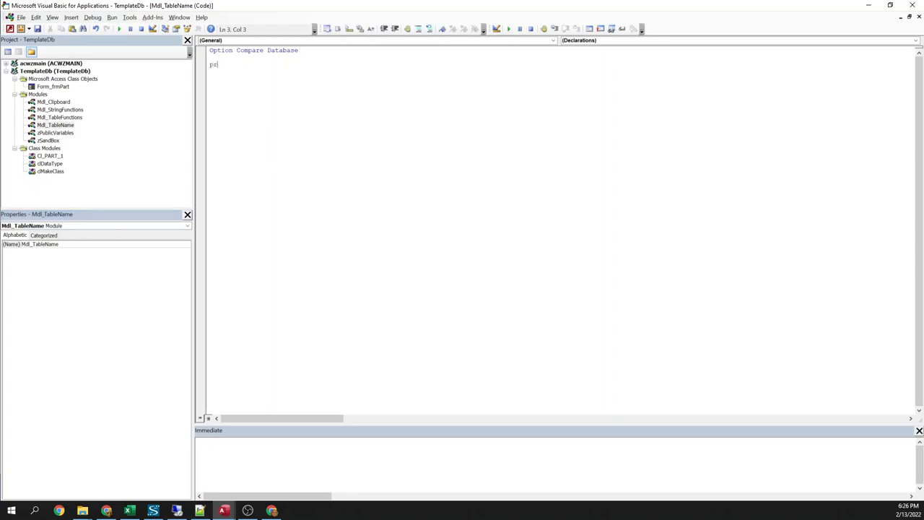
pyautogui.write('dim')
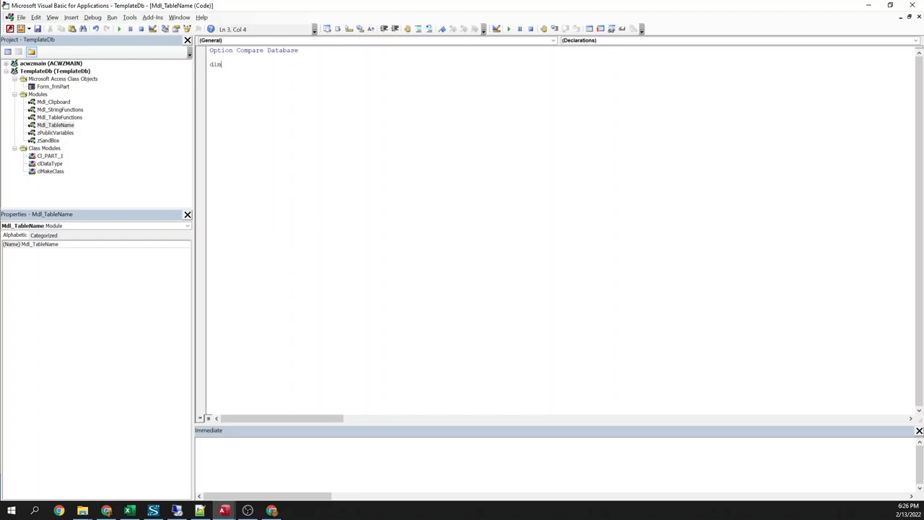
pyautogui.write('ID as lon')
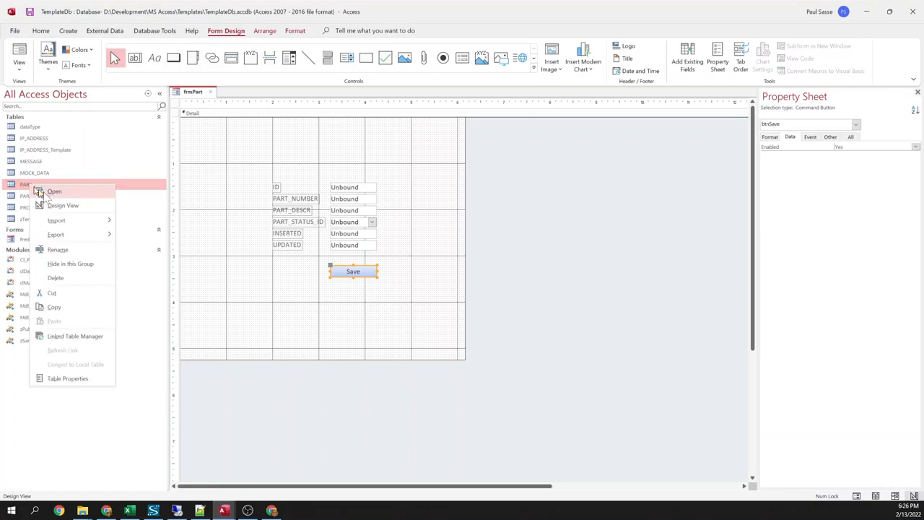
# Mirror the PART table fields: declare PART_NUMBER and PART_DESCR As String alongside ID
pyautogui.click(63, 205)
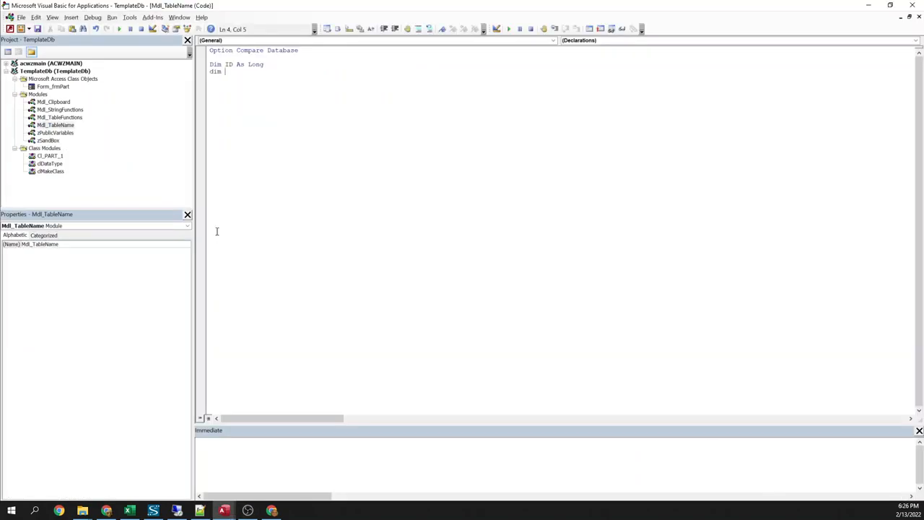
pyautogui.write('PART_NUMBER as long')
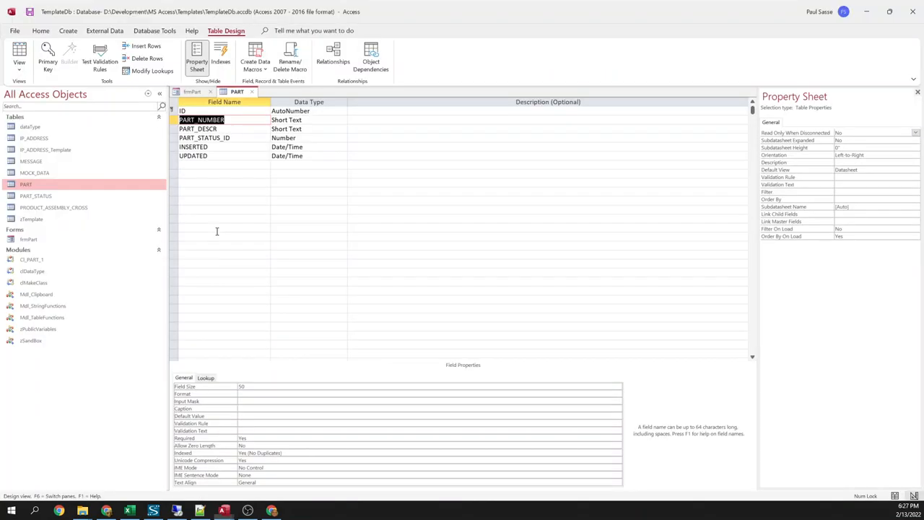
pyautogui.click(198, 128)
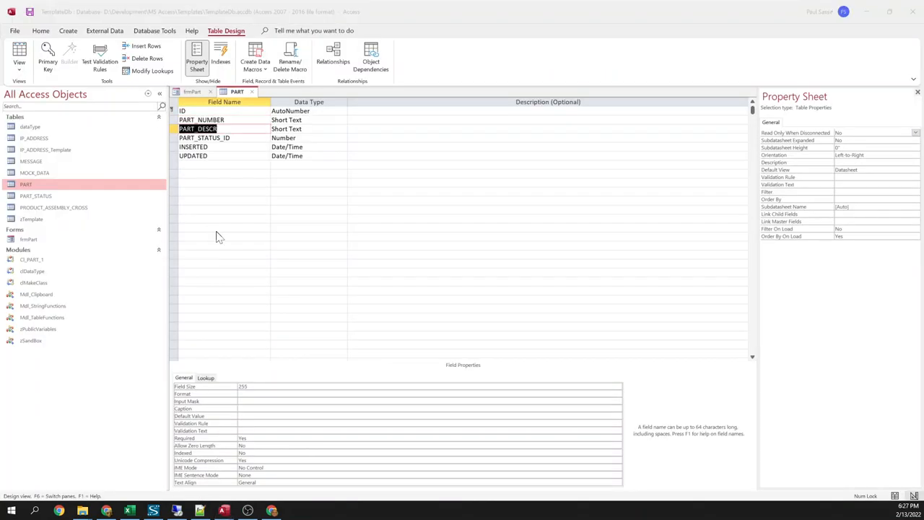
pyautogui.click(223, 511)
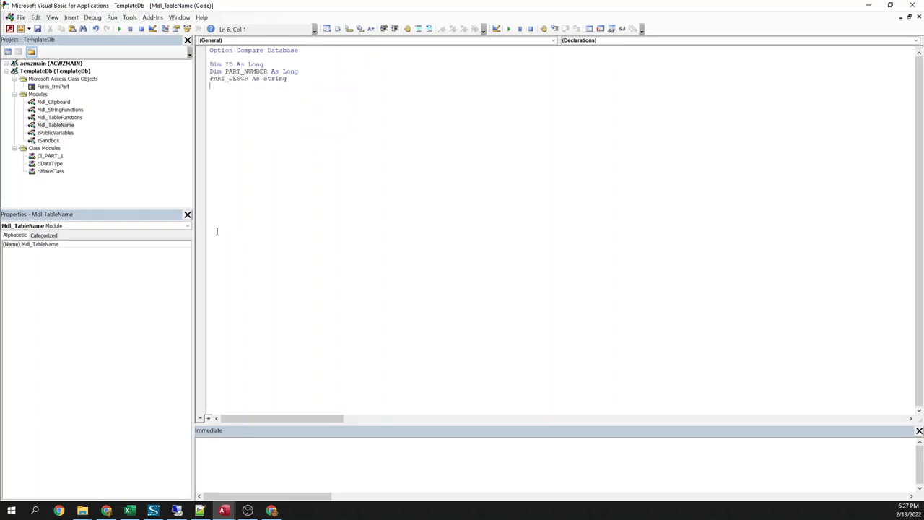
pyautogui.doubleClick(289, 71)
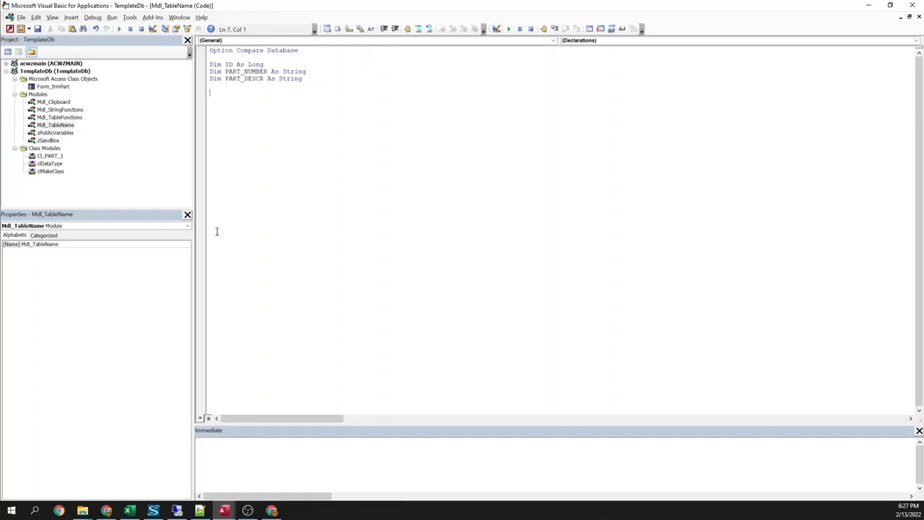
pyautogui.moveTo(56, 176)
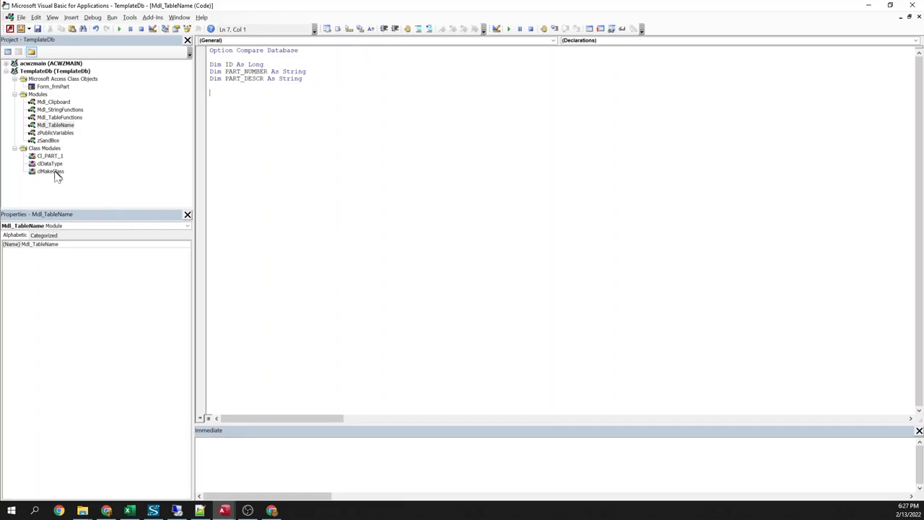
# Show the cMakeClass module and jump to its VariableDeclares Property Get procedure
pyautogui.doubleClick(49, 170)
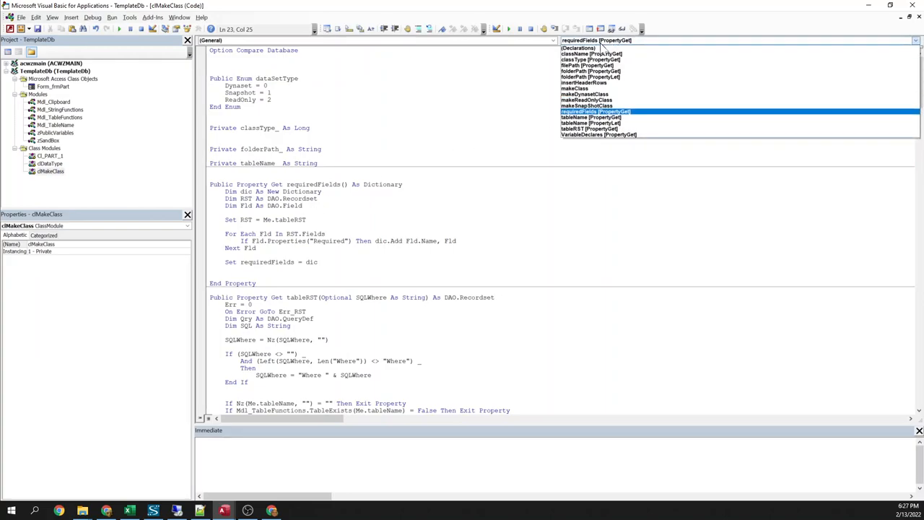
pyautogui.moveTo(618, 82)
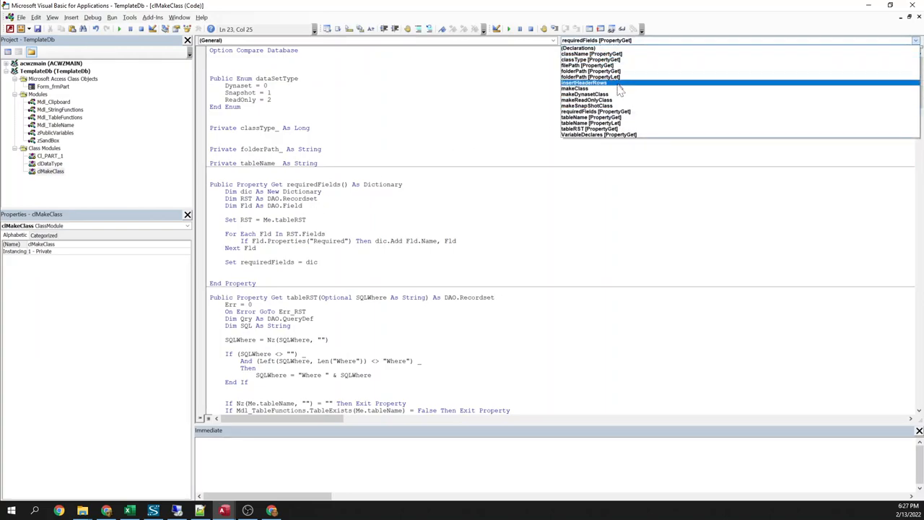
pyautogui.click(588, 129)
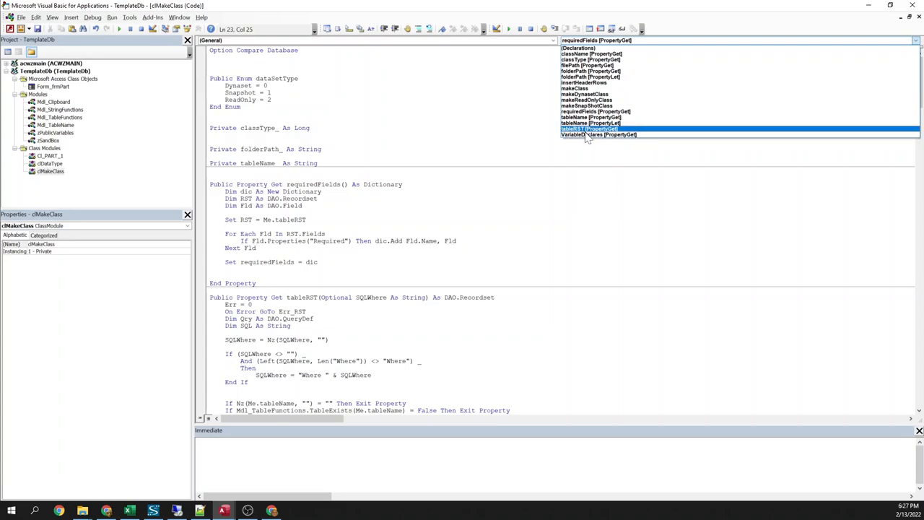
pyautogui.click(595, 134)
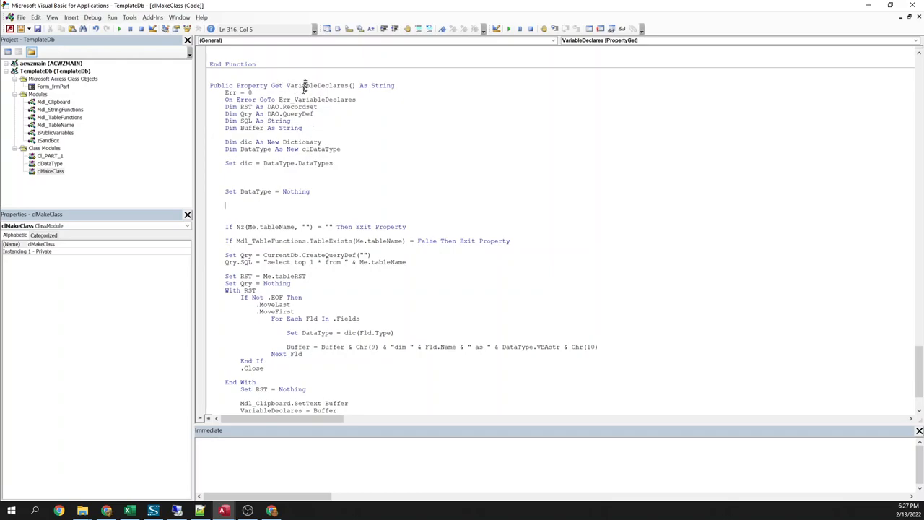
pyautogui.doubleClick(316, 85)
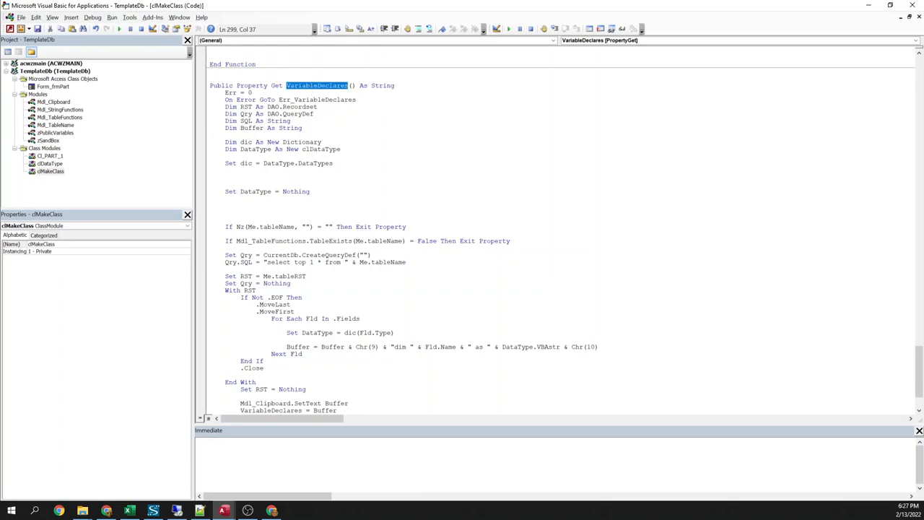
pyautogui.scroll(-3)
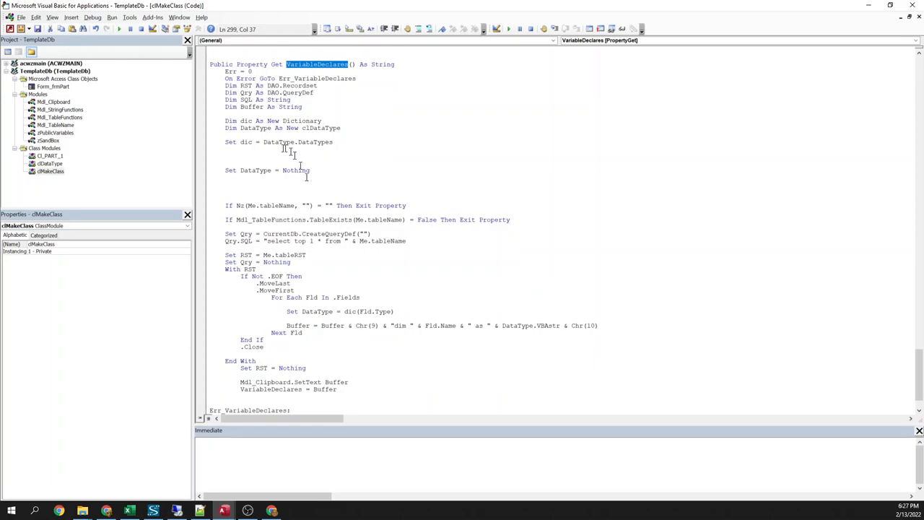
# Review how VariableDeclares builds Dim lines using table functions and DataType.VBAStr
pyautogui.doubleClick(272, 220)
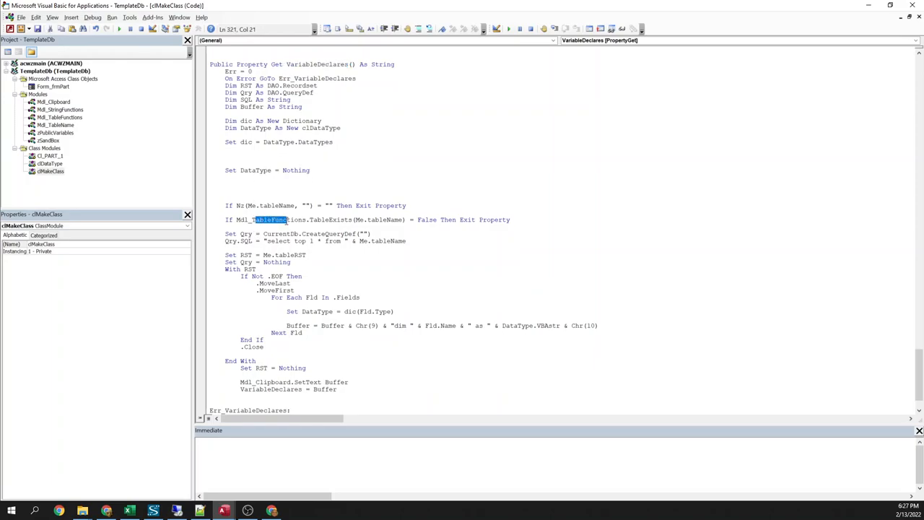
pyautogui.scroll(-3)
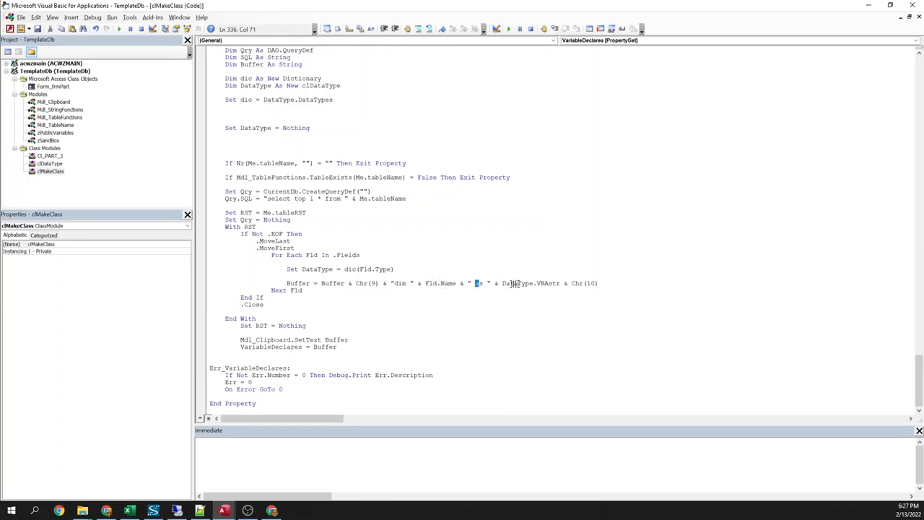
pyautogui.doubleClick(531, 283)
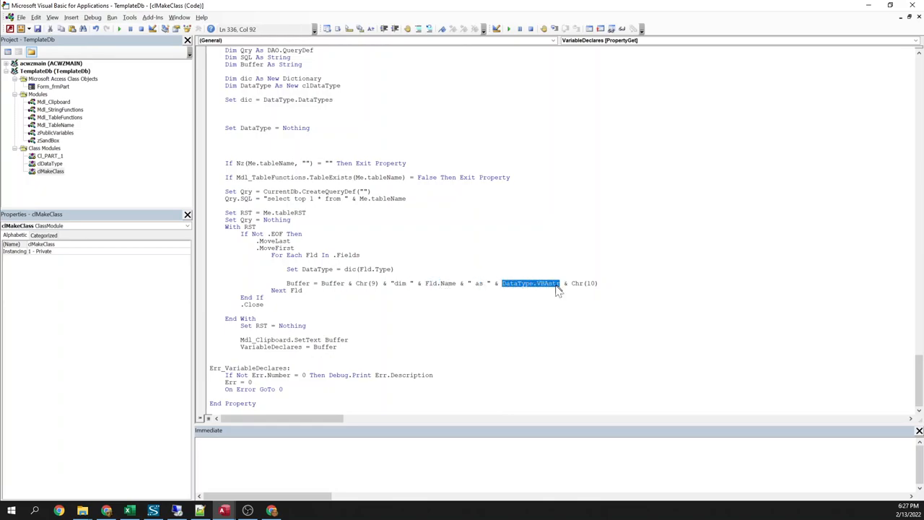
pyautogui.click(503, 284)
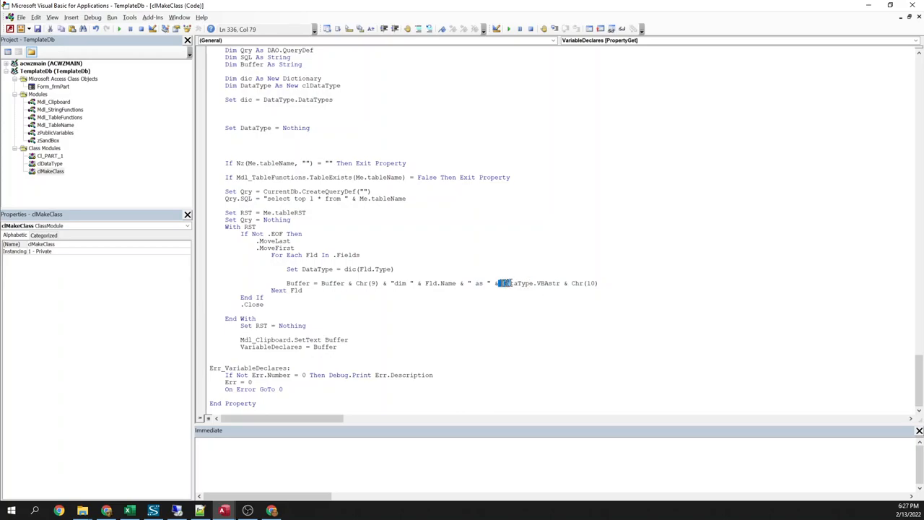
pyautogui.doubleClick(527, 283)
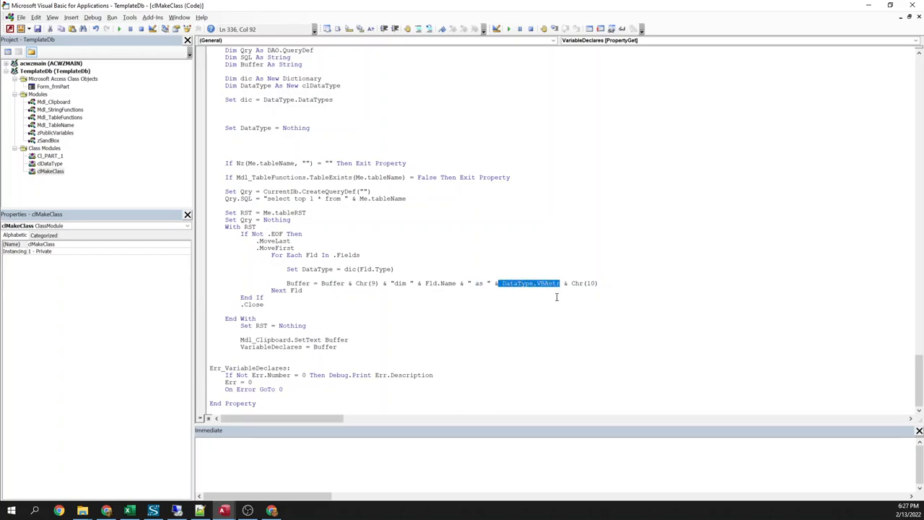
pyautogui.moveTo(303, 271)
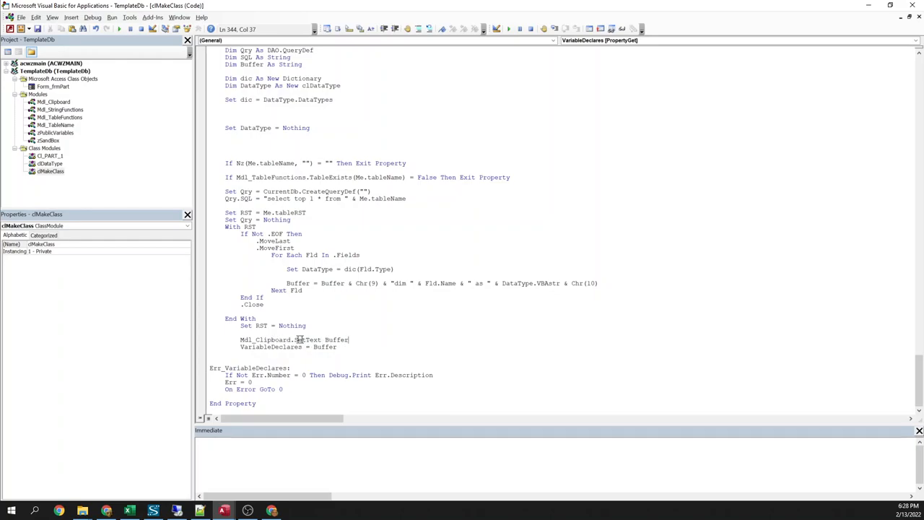
# Review the clipboard SetText call in VariableDeclares and move to the zSandBox module
pyautogui.doubleClick(335, 340)
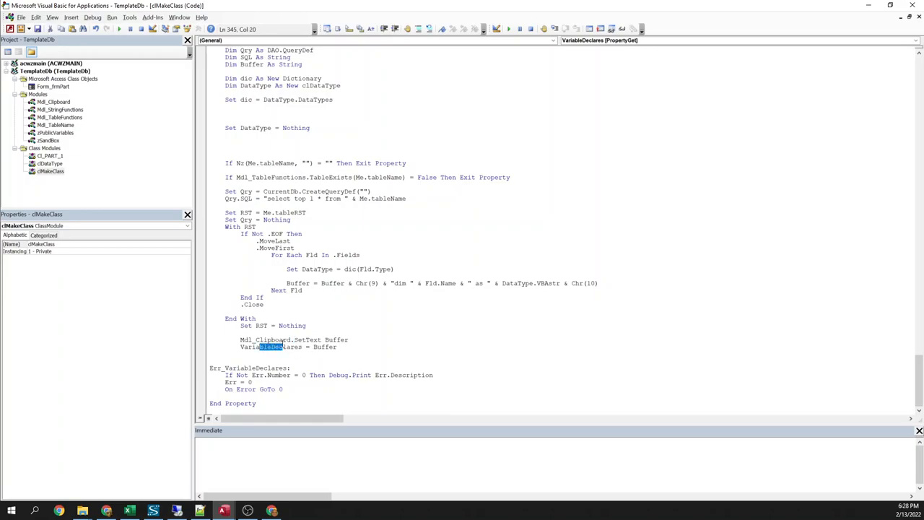
pyautogui.doubleClick(323, 347)
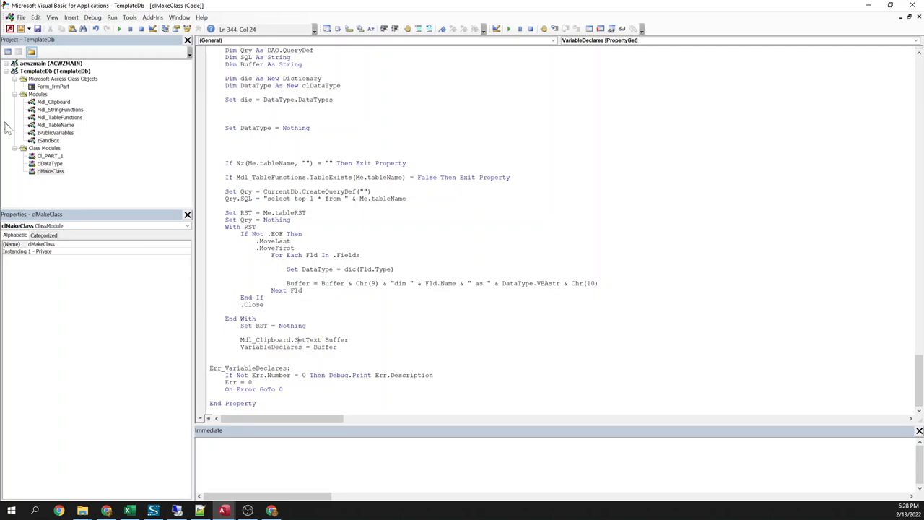
pyautogui.doubleClick(48, 140)
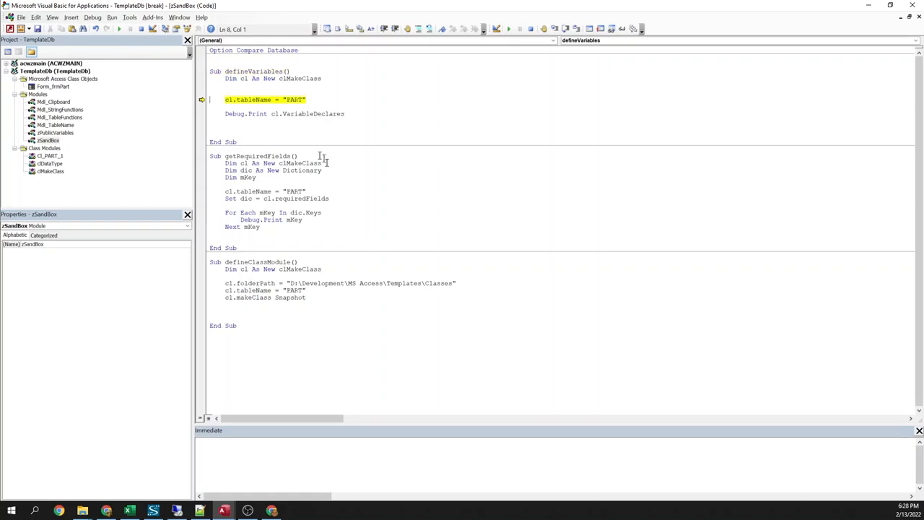
# Run defineVariables, place the printed PART Dim lines in Mdl_TableName and reopen zSandBox
pyautogui.doubleClick(292, 78)
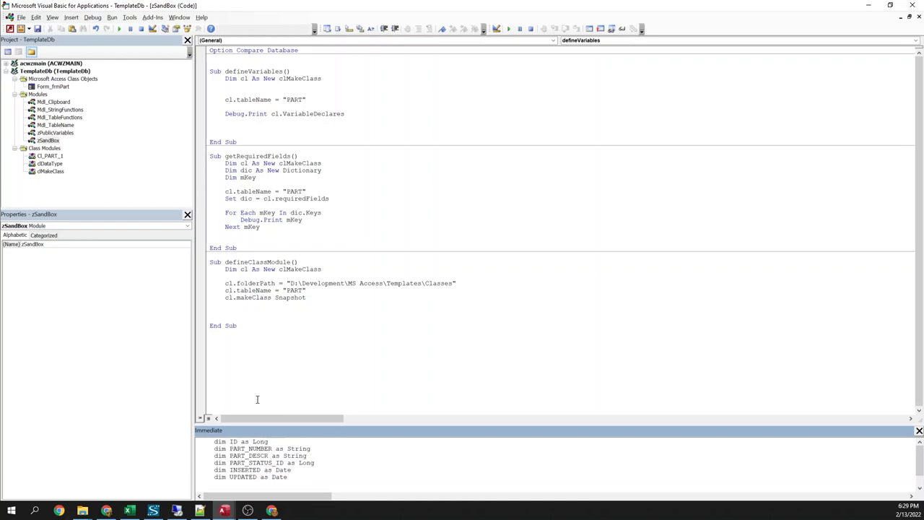
pyautogui.moveTo(65, 127)
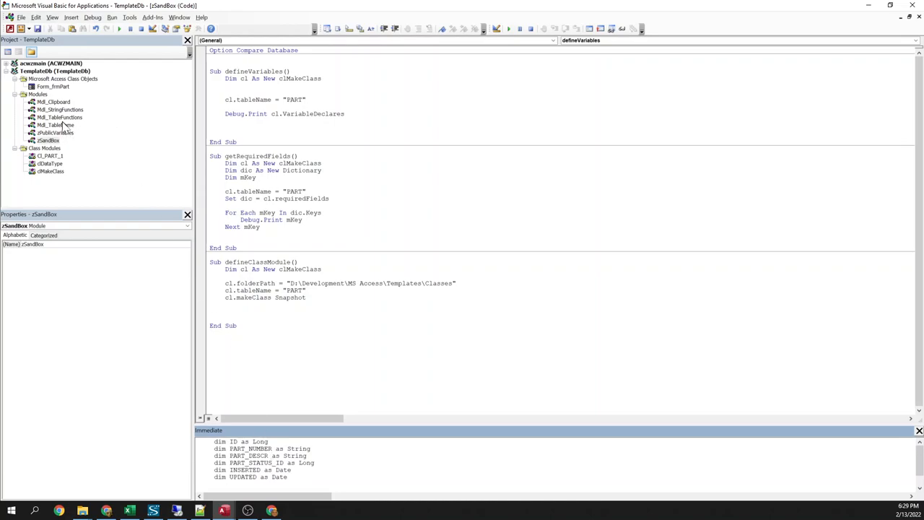
pyautogui.doubleClick(55, 124)
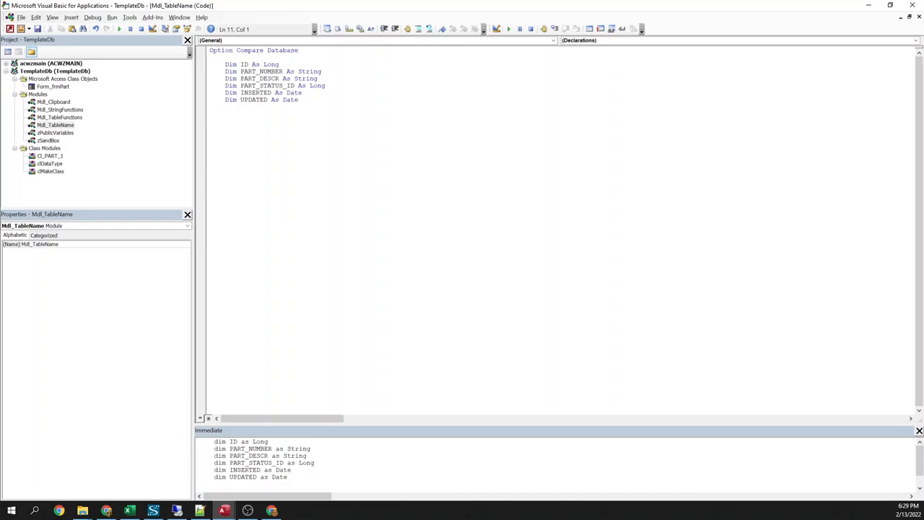
pyautogui.click(47, 140)
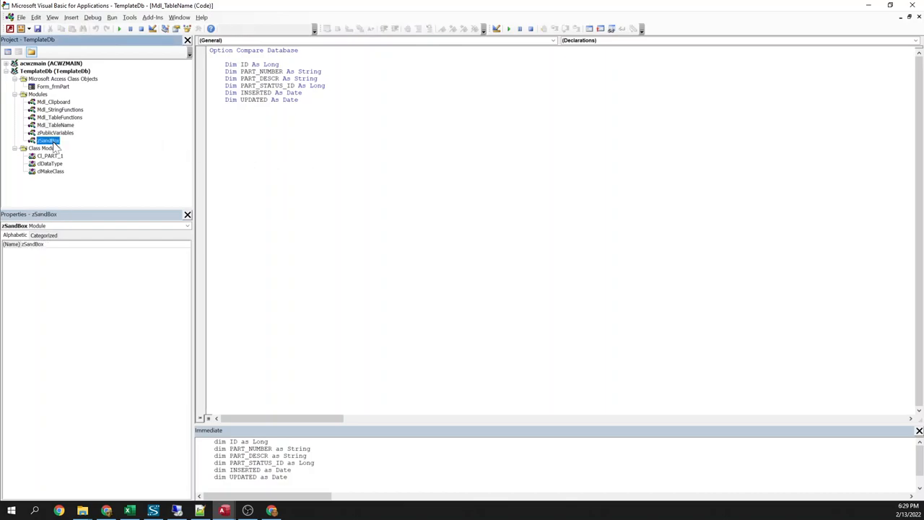
pyautogui.doubleClick(48, 140)
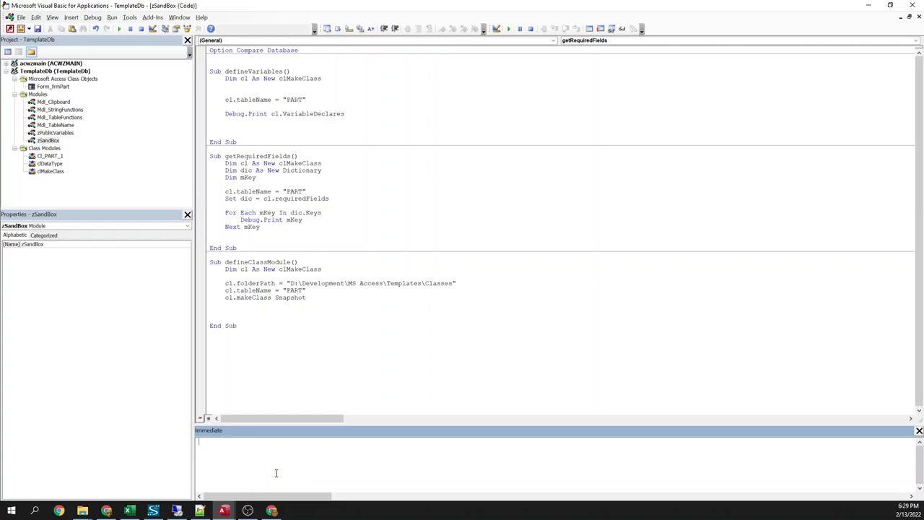
# Remove the dic variable from getRequiredFields, loop over cl.requiredFields.Keys and save the modules
pyautogui.click(257, 162)
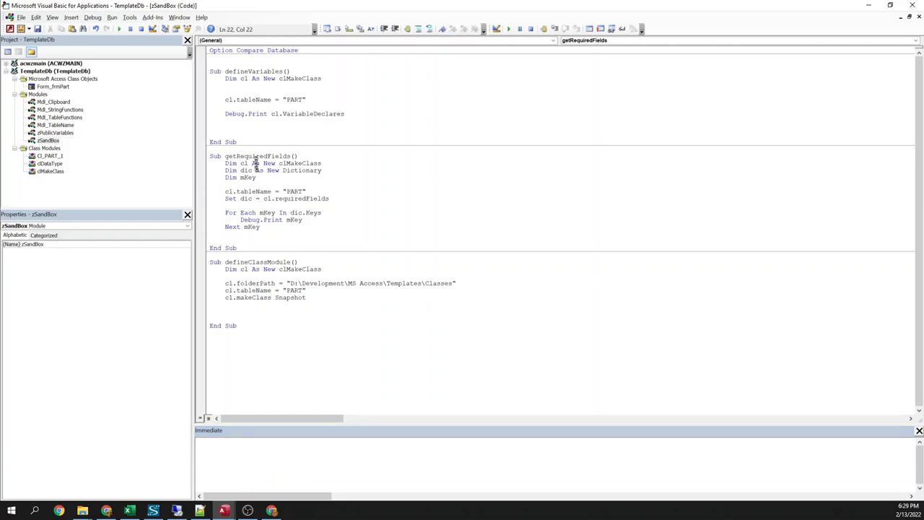
pyautogui.doubleClick(252, 191)
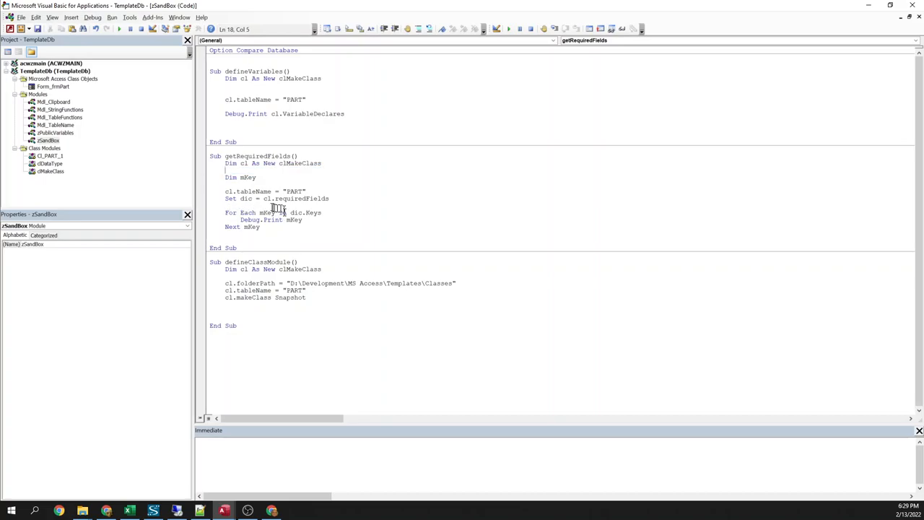
pyautogui.doubleClick(296, 199)
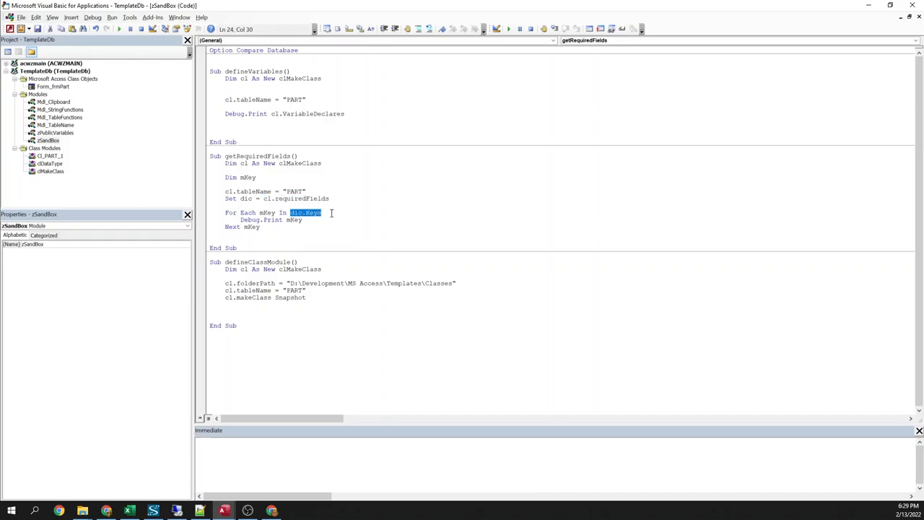
pyautogui.write('cl.requiredFields.key')
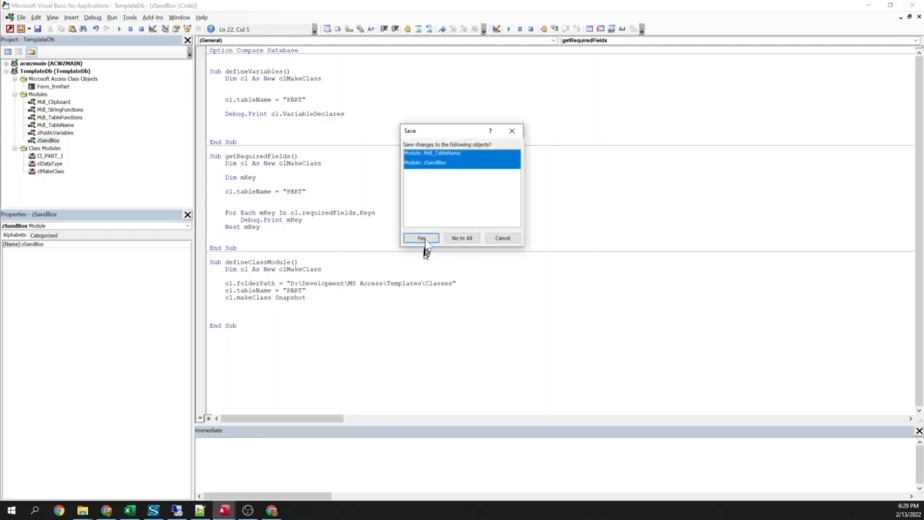
pyautogui.click(422, 238)
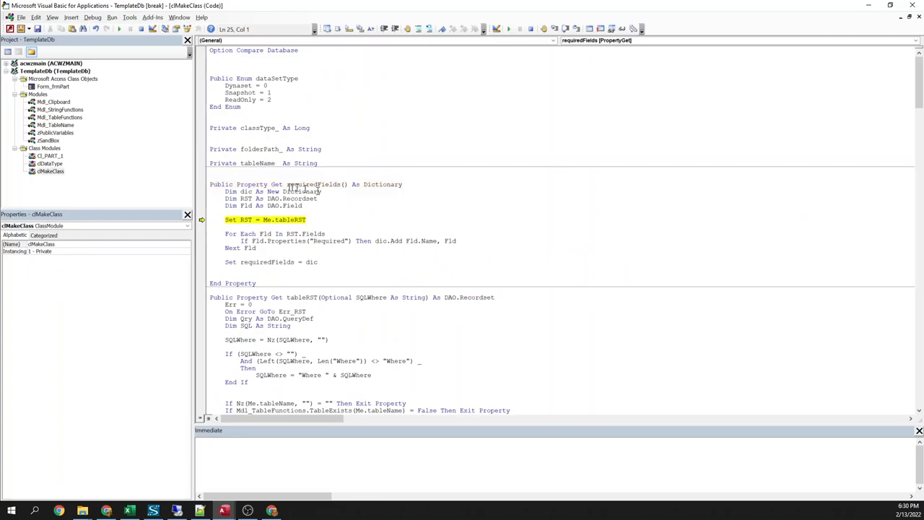
# Step with F8 through requiredFields and tableRST in cMakeClass up to the For Each Fld loop
pyautogui.doubleClick(312, 185)
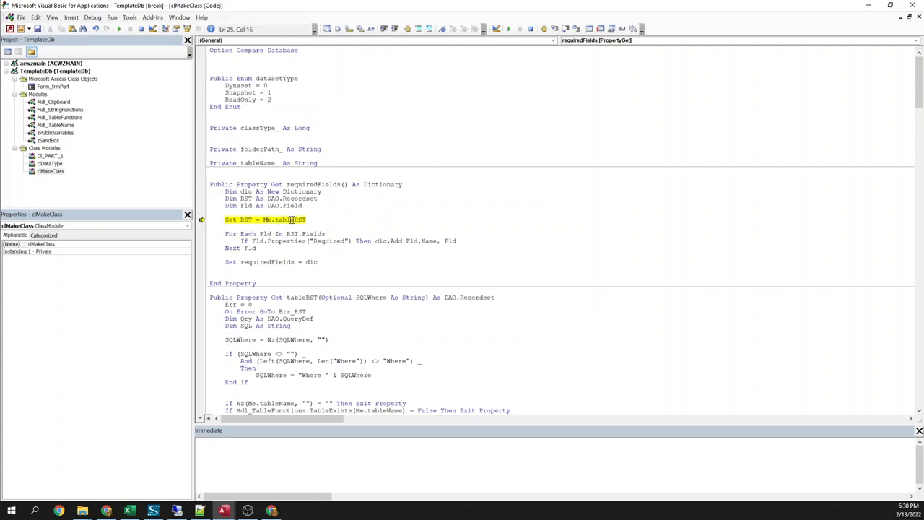
pyautogui.doubleClick(288, 220)
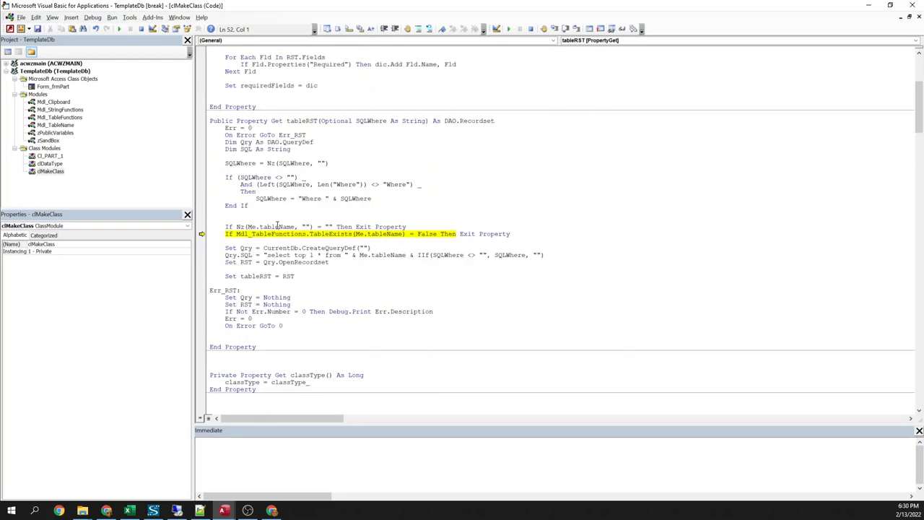
pyautogui.doubleClick(281, 226)
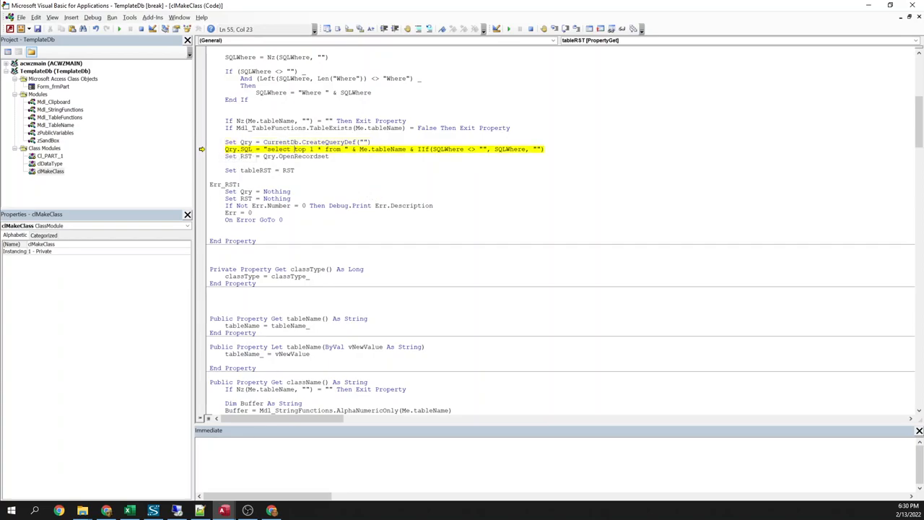
pyautogui.doubleClick(300, 149)
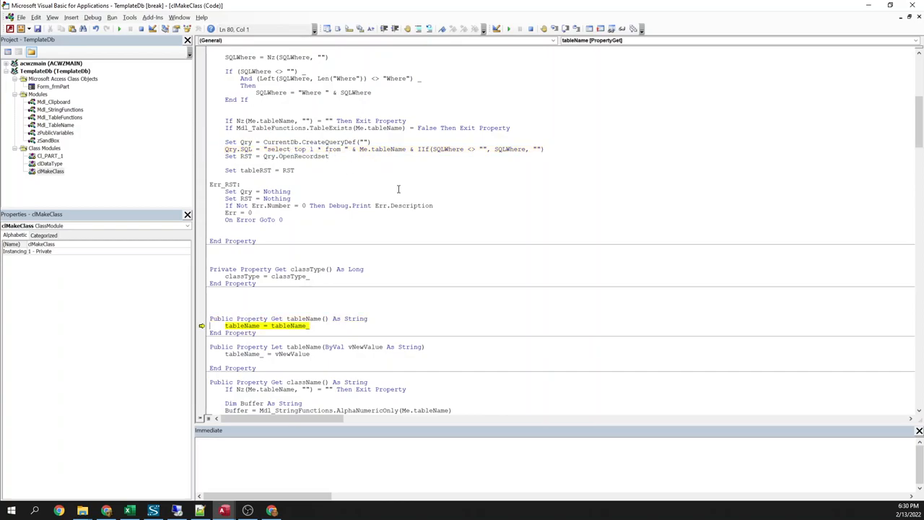
pyautogui.press('F8')
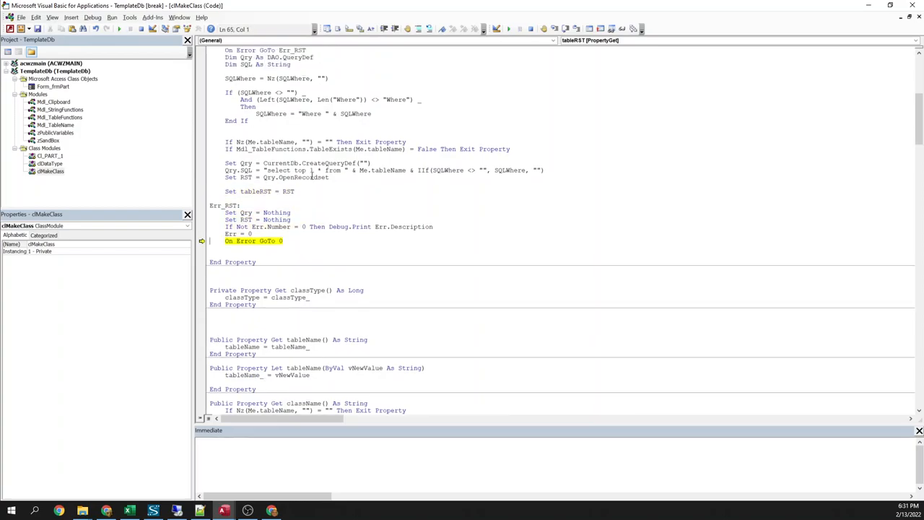
pyautogui.doubleClick(318, 113)
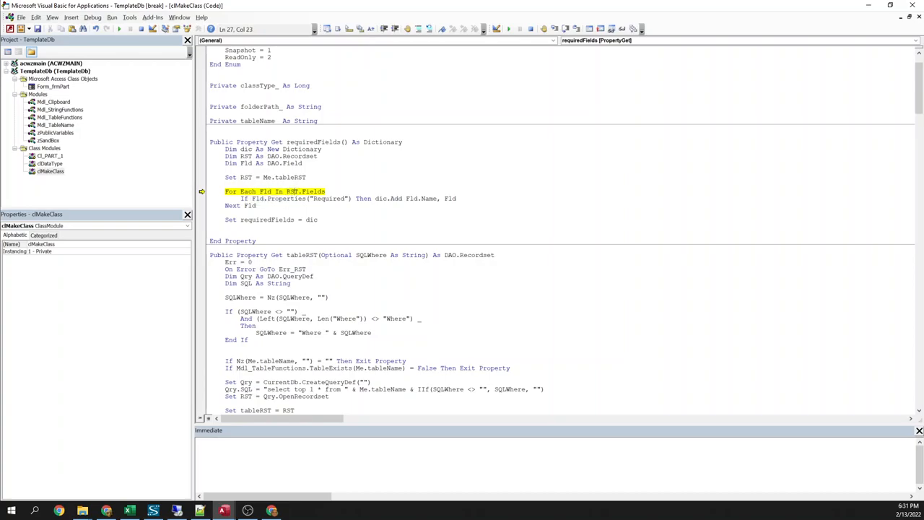
pyautogui.doubleClick(329, 200)
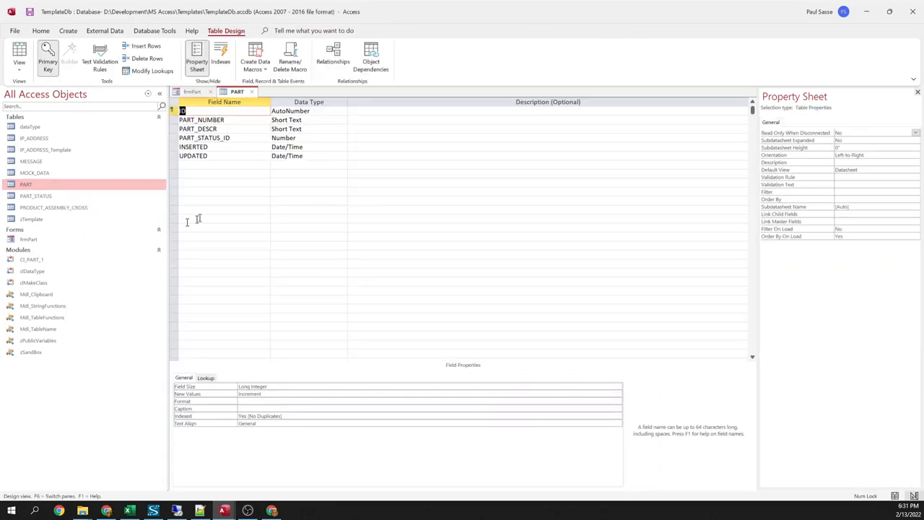
# Inspect the Required property of PART's fields PART_NUMBER through UPDATED in Design View
pyautogui.click(238, 120)
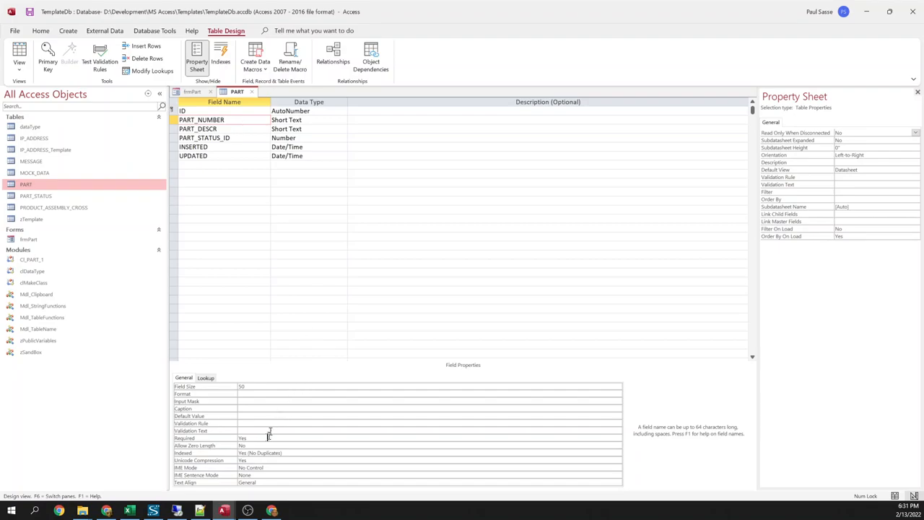
pyautogui.click(200, 129)
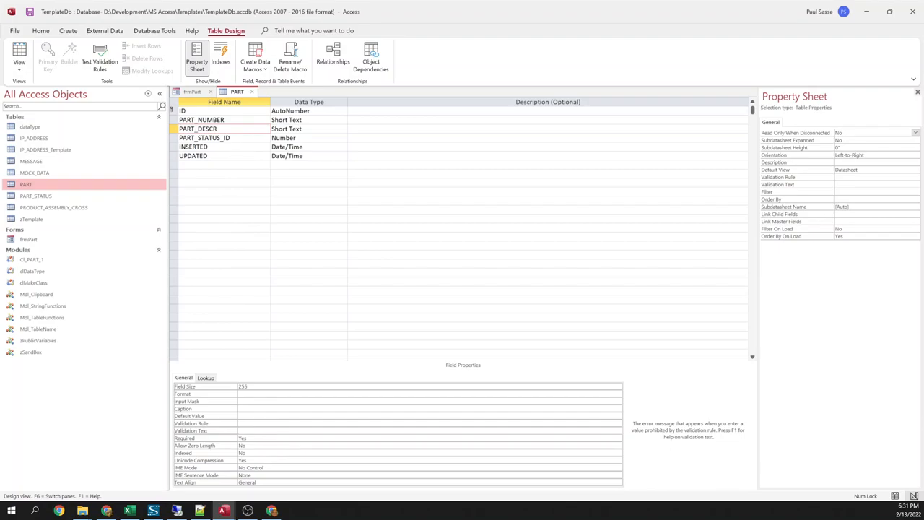
pyautogui.click(205, 137)
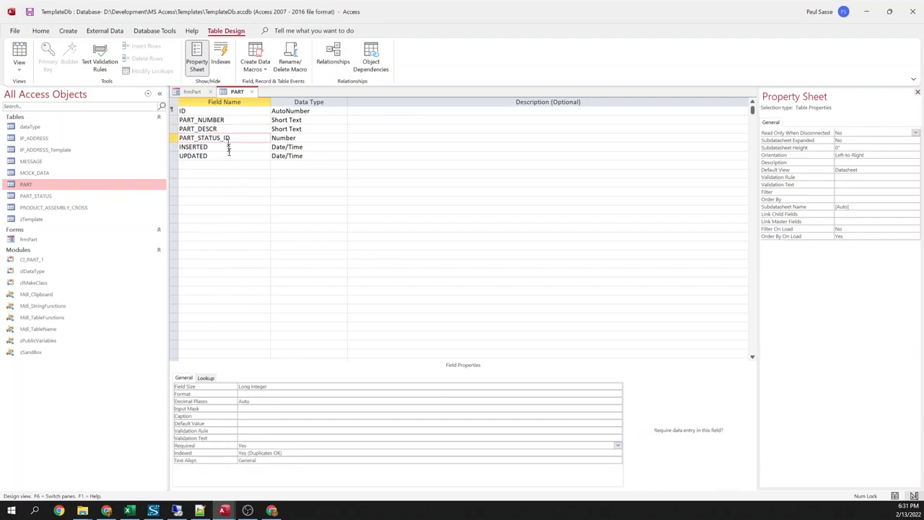
pyautogui.click(194, 148)
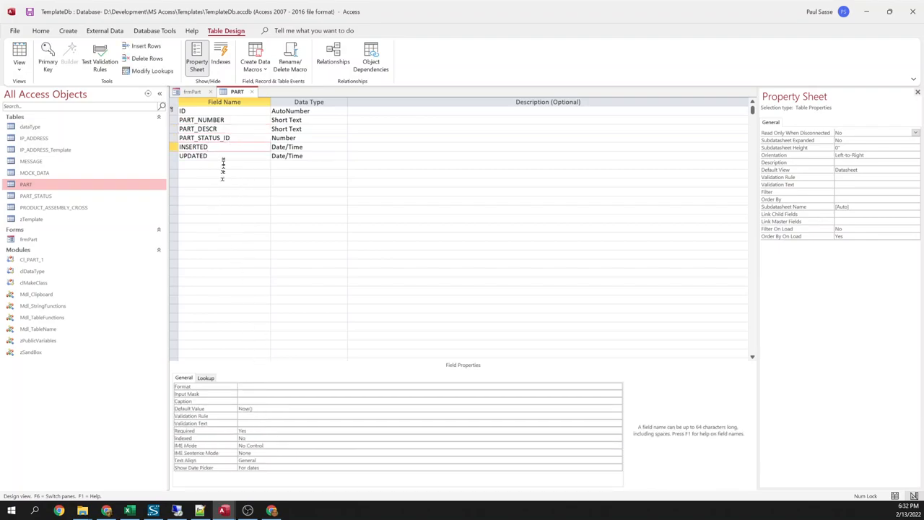
pyautogui.click(194, 156)
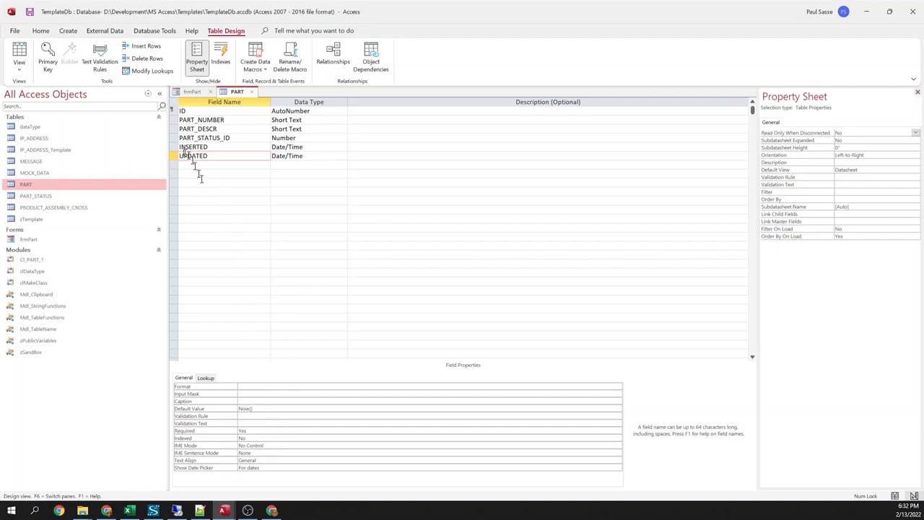
# Mark NOT_REQUIRED as Required Yes and switch to the VBA editor without saving the design
pyautogui.click(193, 147)
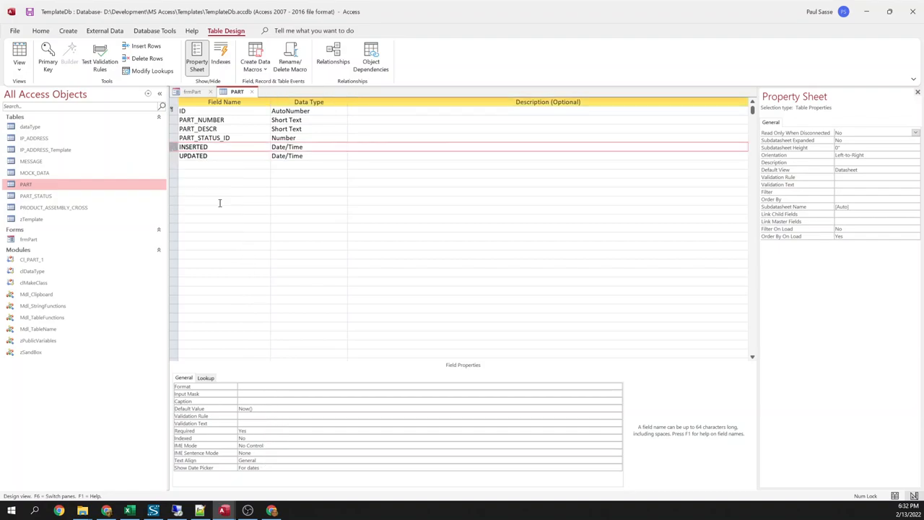
pyautogui.write('NOT_REQUIRED')
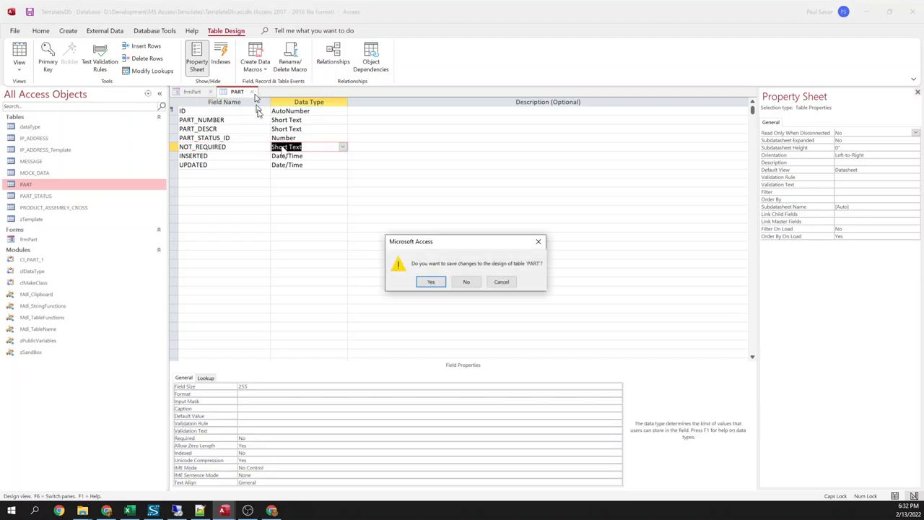
pyautogui.click(431, 282)
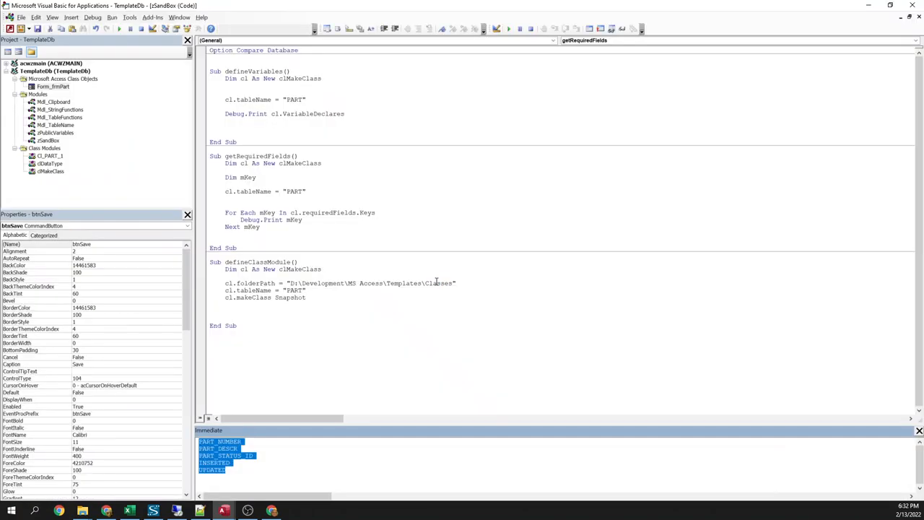
# Clear the Immediate window, rerun getRequiredFields with F5 and return to Access
pyautogui.click(49, 140)
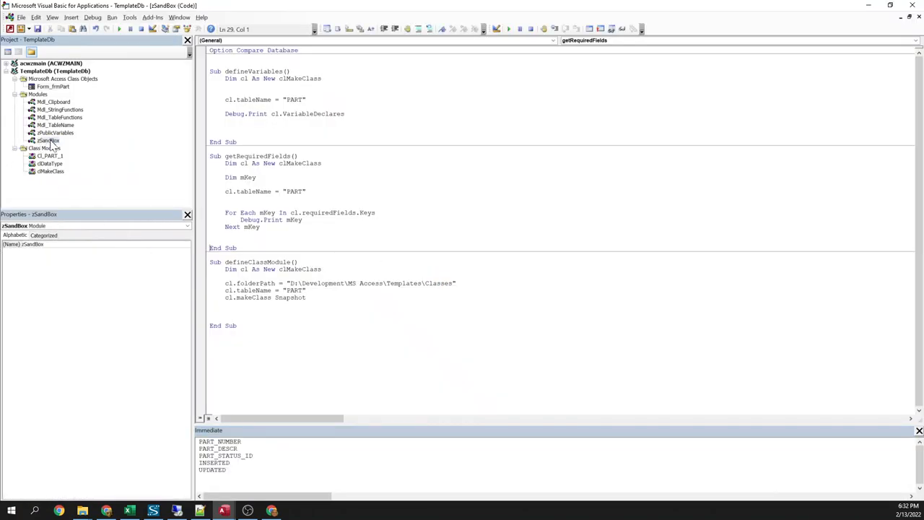
pyautogui.moveTo(199, 442); pyautogui.dragTo(225, 471)
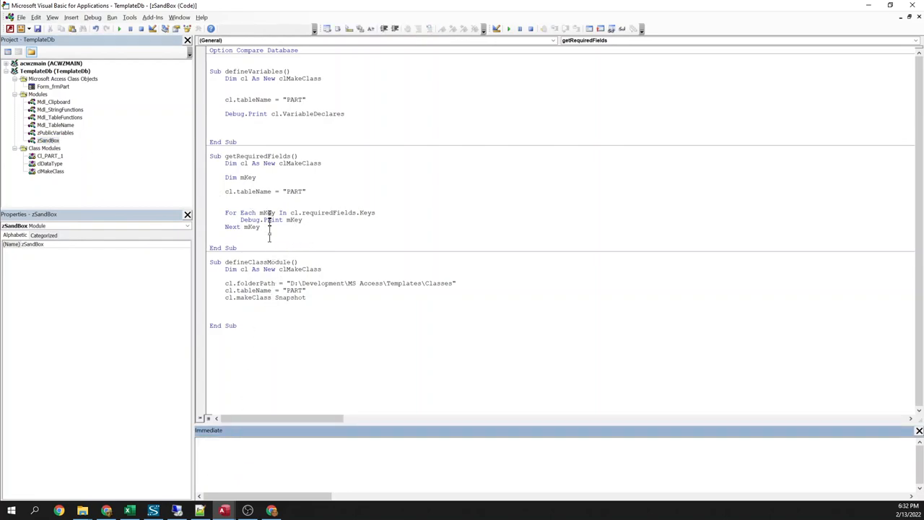
pyautogui.press('F5')
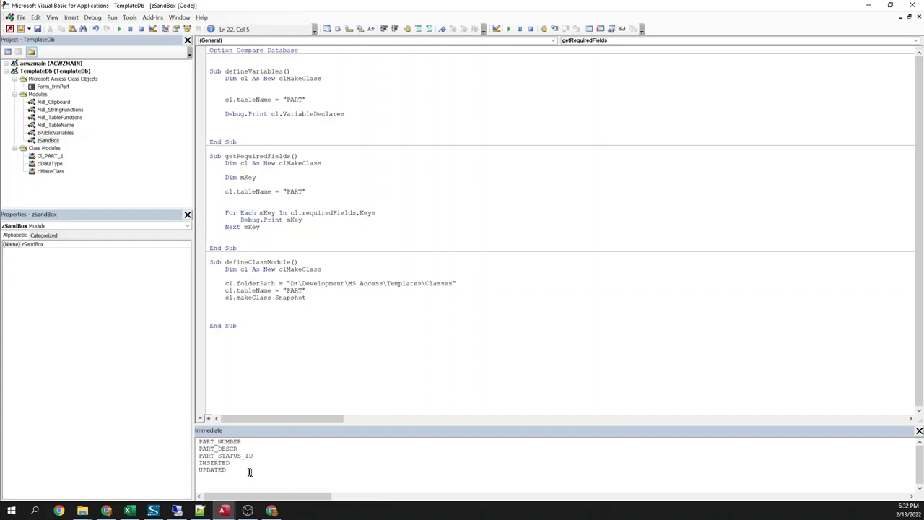
pyautogui.moveTo(199, 442); pyautogui.dragTo(248, 471)
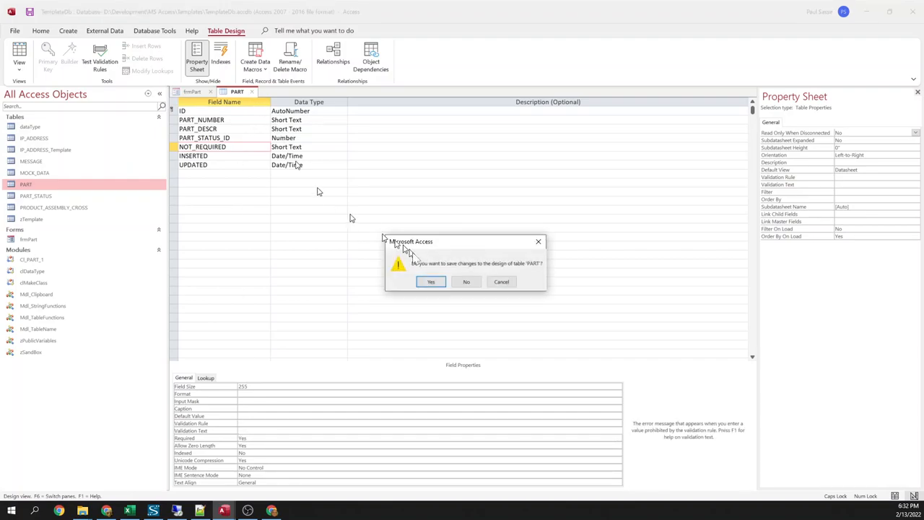
# Save PART's design, testing existing data and keeping NOT_REQUIRED's new Required setting
pyautogui.click(431, 281)
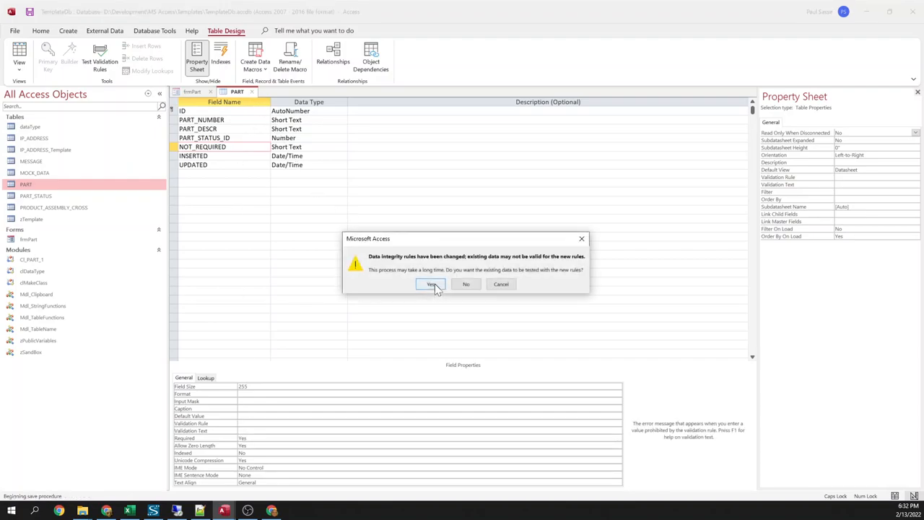
pyautogui.click(430, 283)
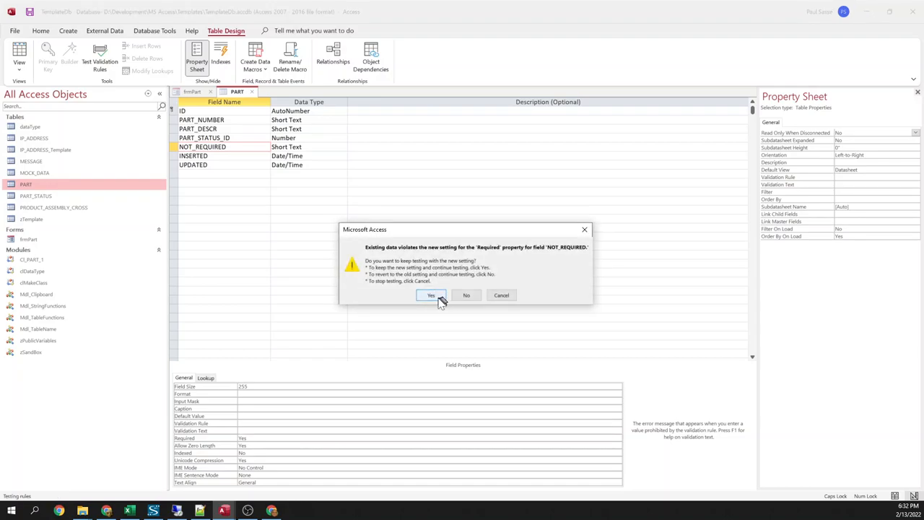
pyautogui.click(430, 294)
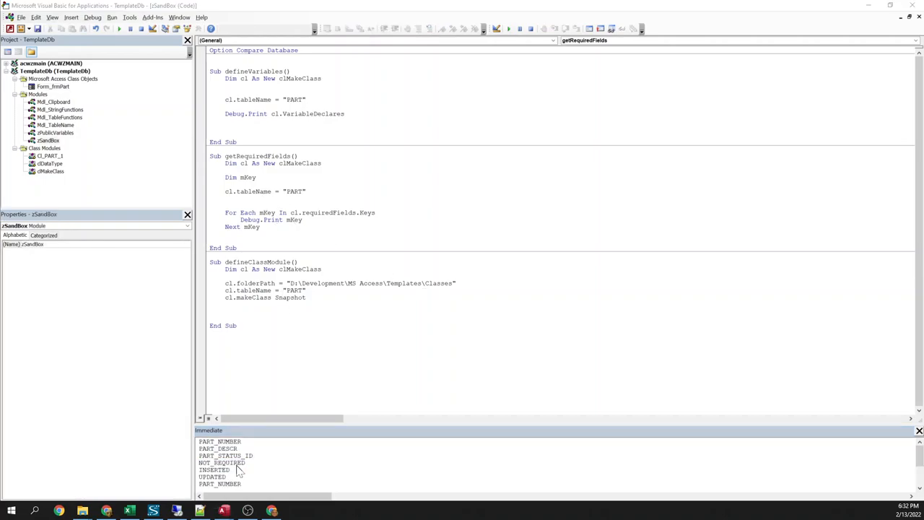
# Reopen the PART table in Design View, then save and close it
pyautogui.rightClick(26, 185)
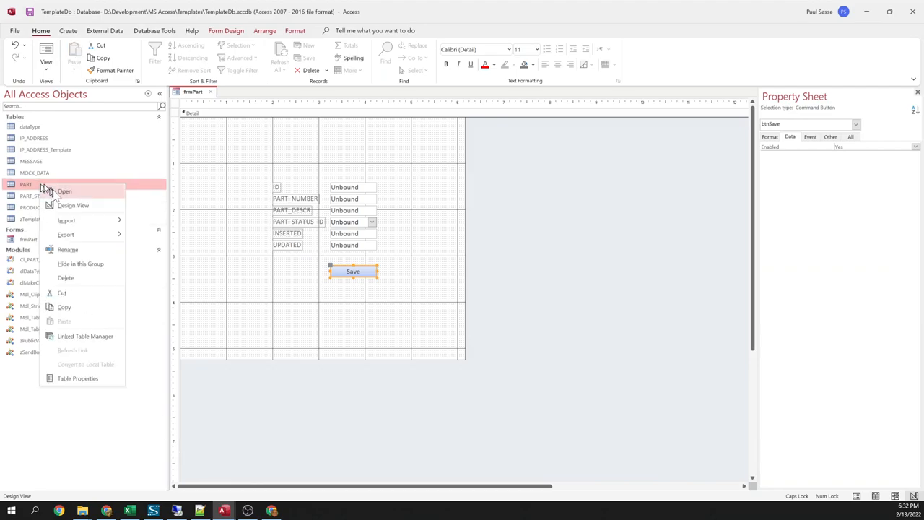
pyautogui.click(65, 190)
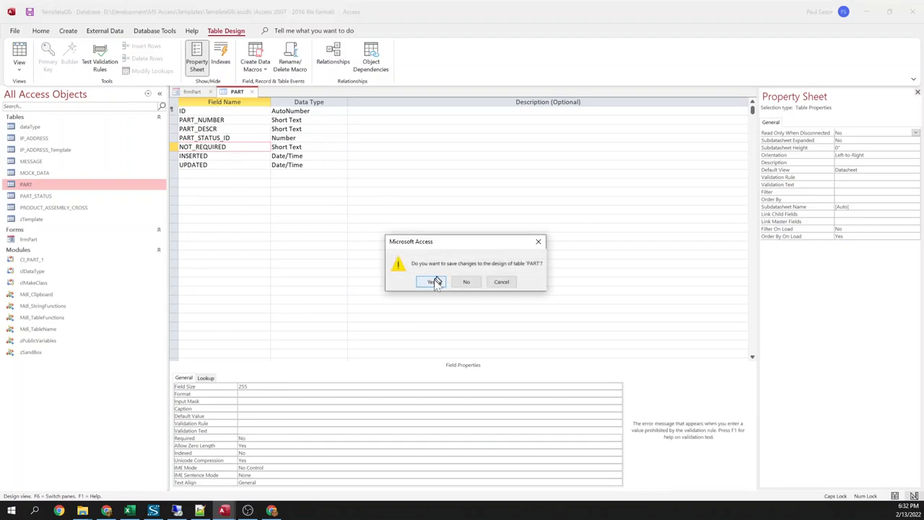
pyautogui.click(431, 282)
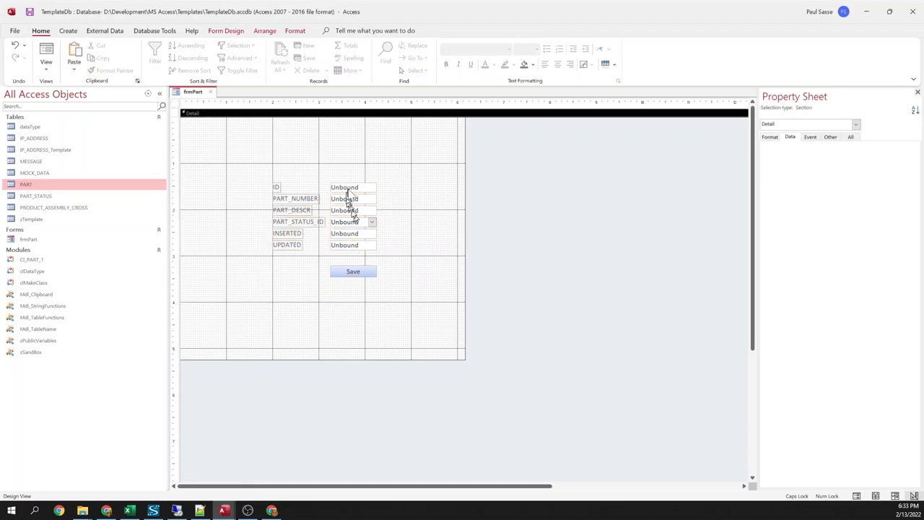
# Confirm frmPart's PART_NUMBER text box Name property and examine the Save button
pyautogui.click(345, 200)
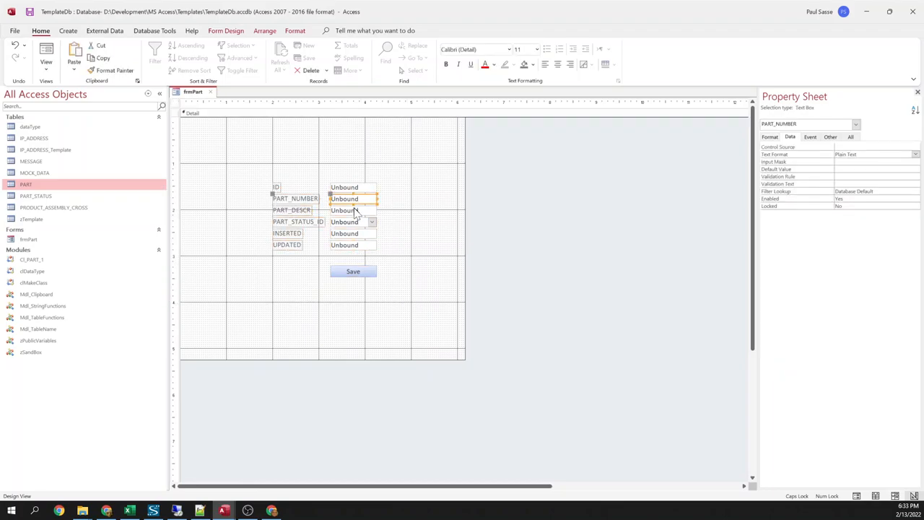
pyautogui.click(831, 137)
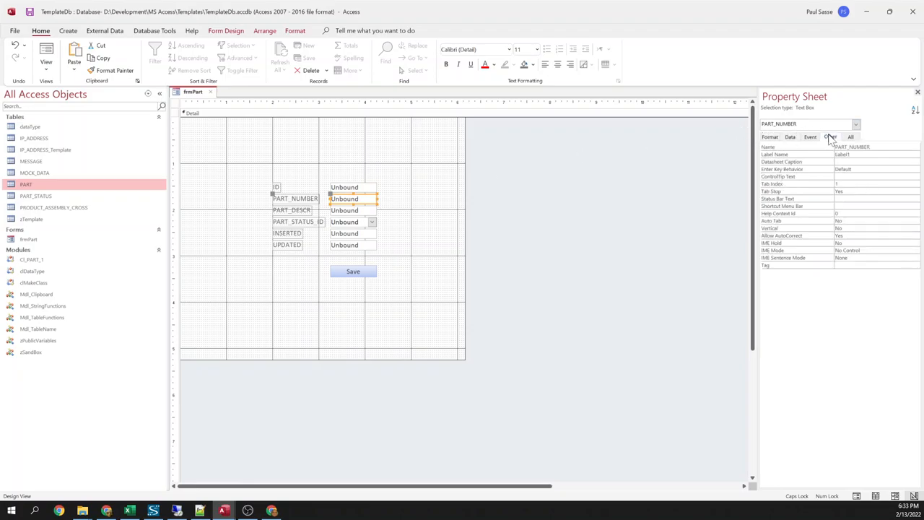
pyautogui.moveTo(569, 237)
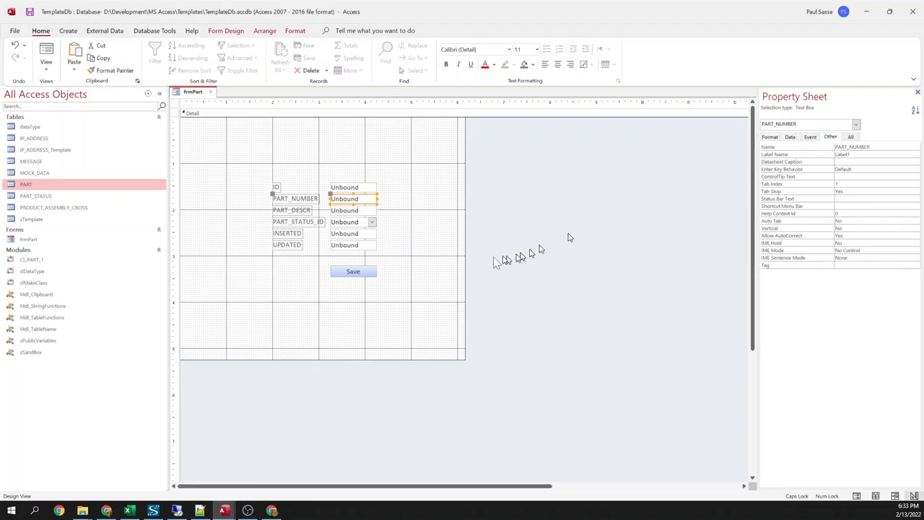
pyautogui.rightClick(352, 271)
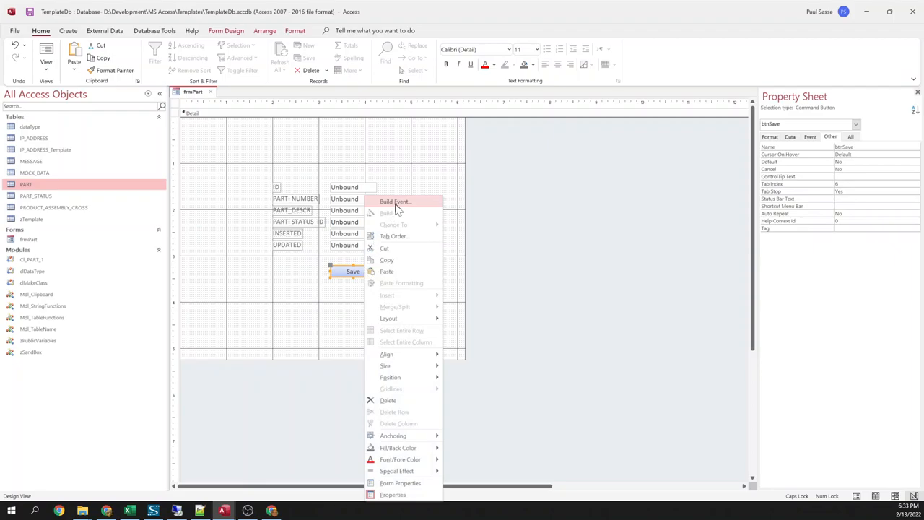
# Review btnSave_Click: the class object declaration, requiredFields lookup, empty-value check and warning with the control name
pyautogui.click(396, 202)
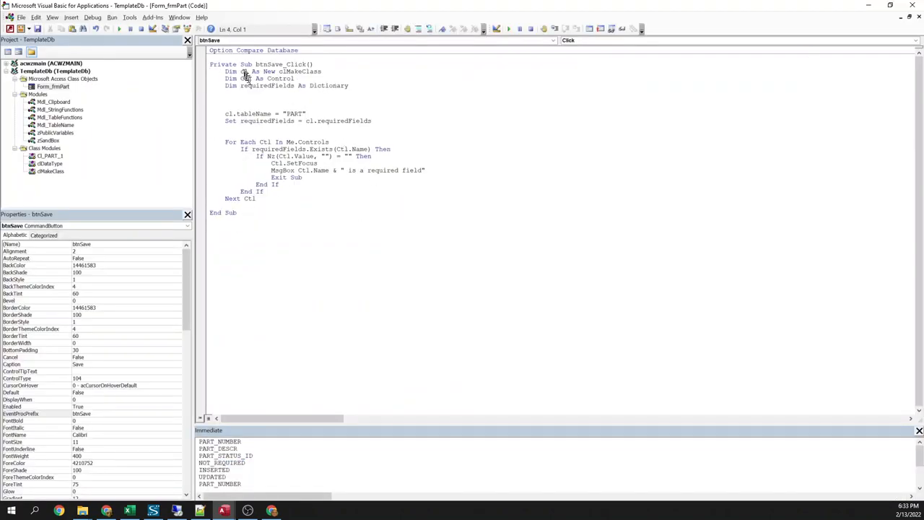
pyautogui.doubleClick(244, 73)
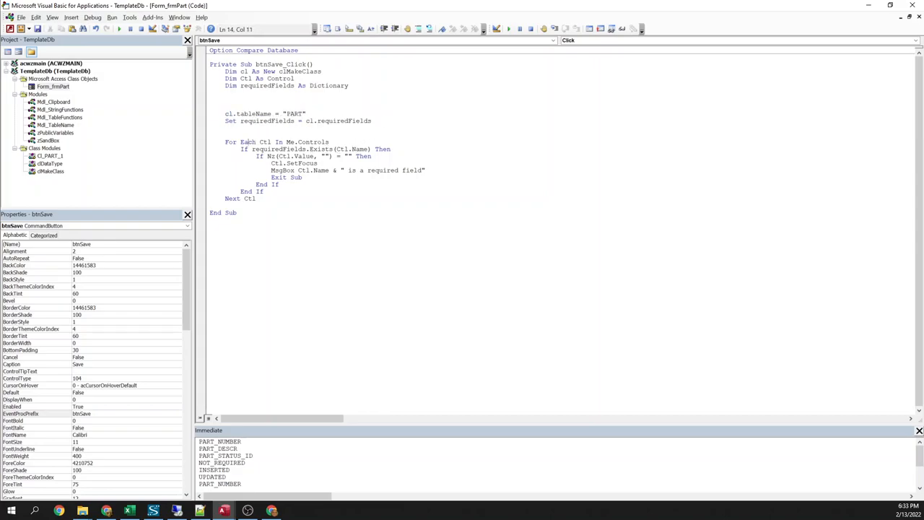
pyautogui.moveTo(242, 143); pyautogui.dragTo(306, 143)
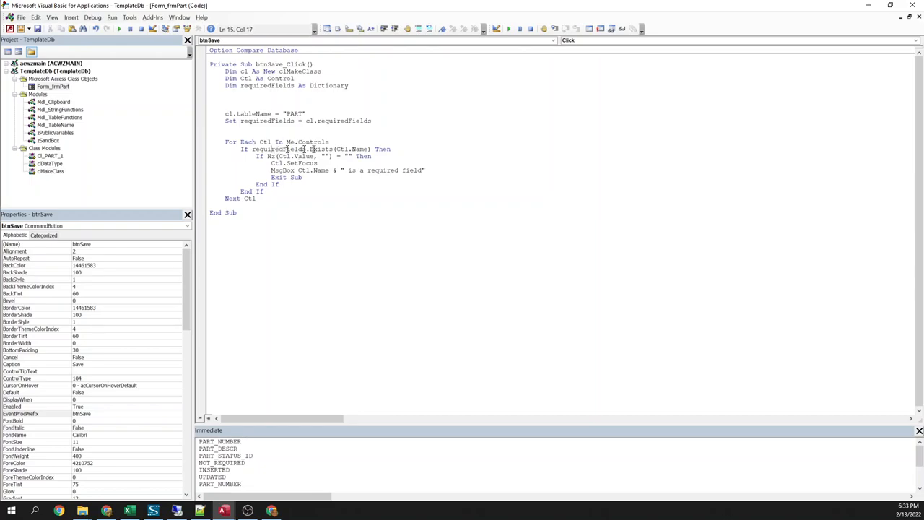
pyautogui.doubleClick(320, 148)
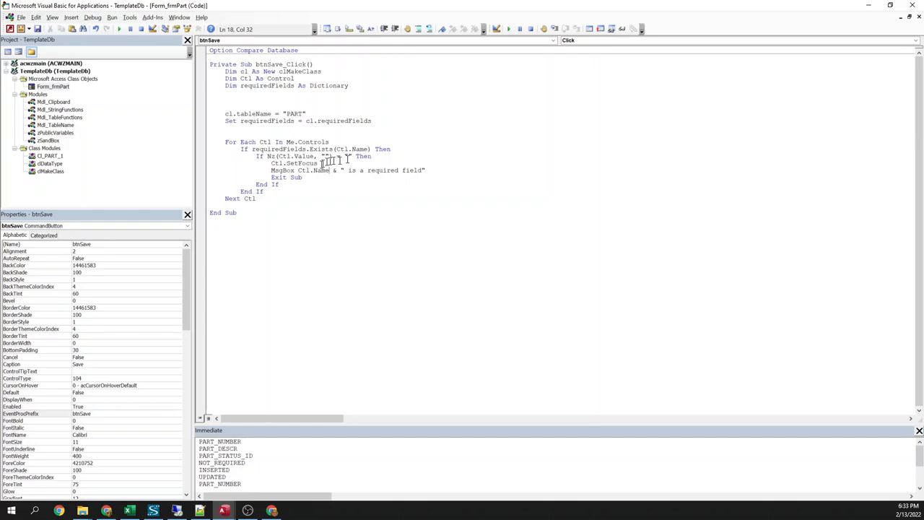
pyautogui.doubleClick(294, 162)
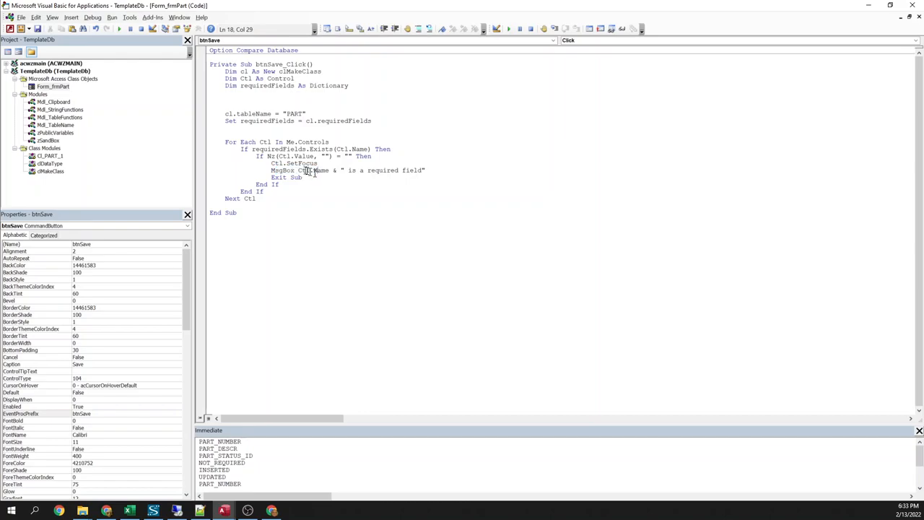
pyautogui.doubleClick(314, 170)
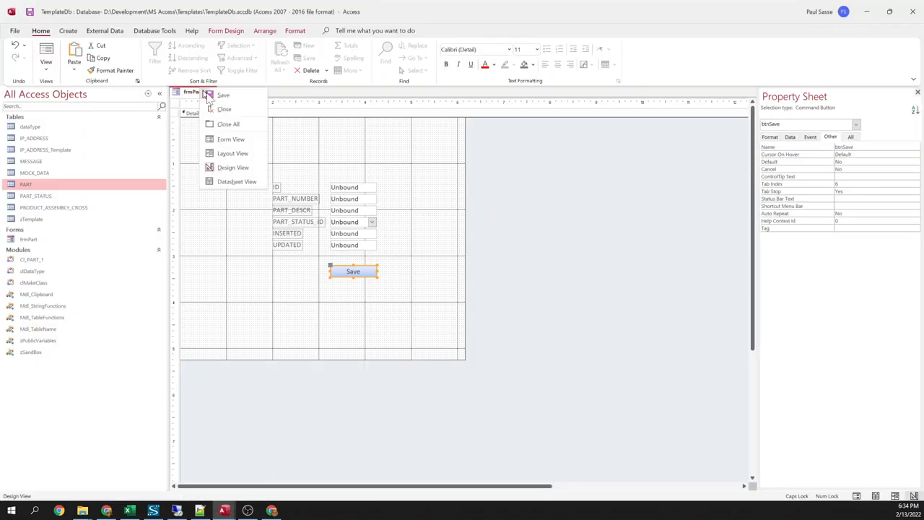
# In form view, attempt saving the empty record and get the PART_DESCR required-field warning
pyautogui.click(231, 138)
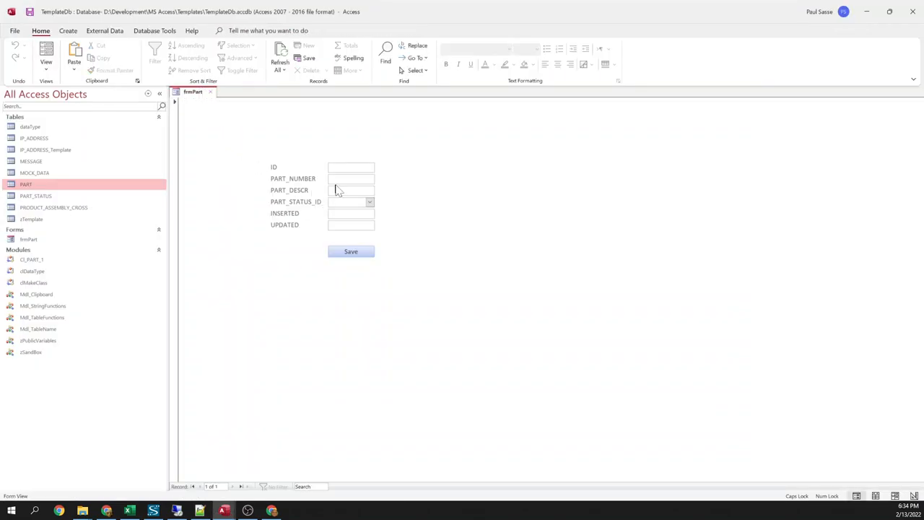
pyautogui.click(351, 179)
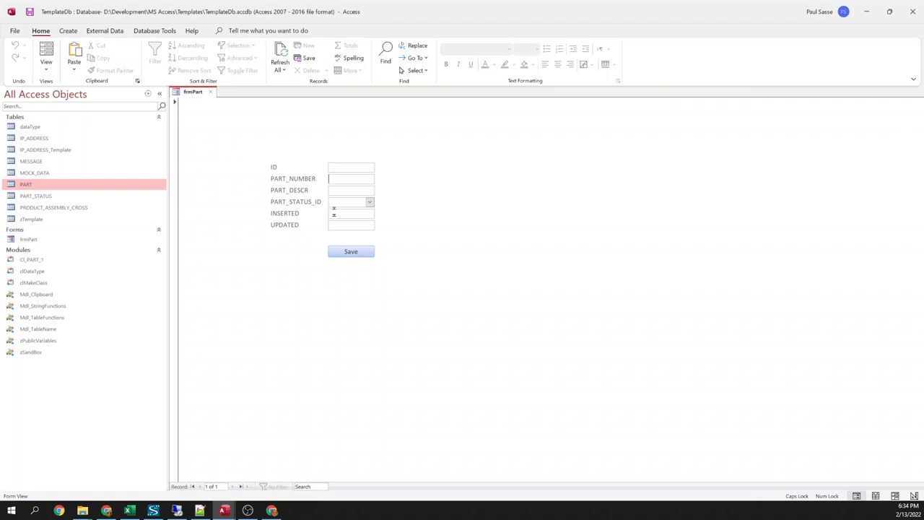
pyautogui.click(351, 252)
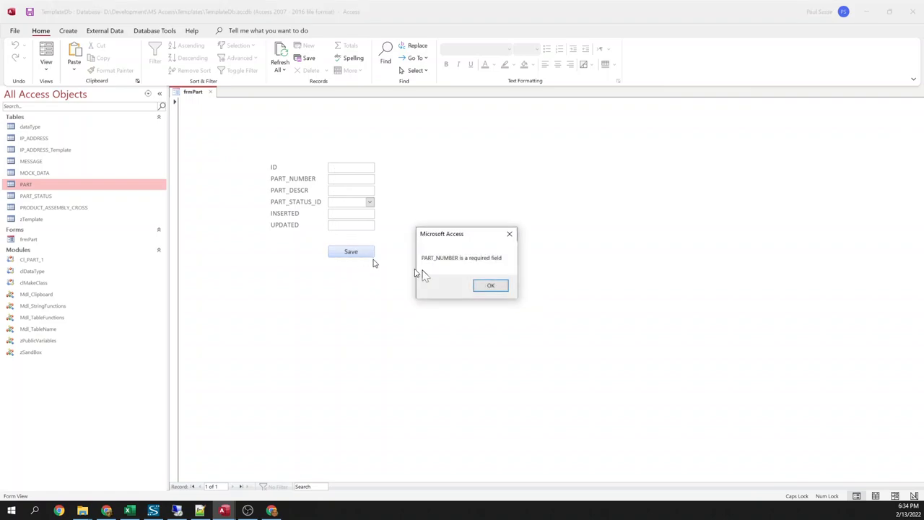
pyautogui.click(491, 284)
pyautogui.write('DFDS')
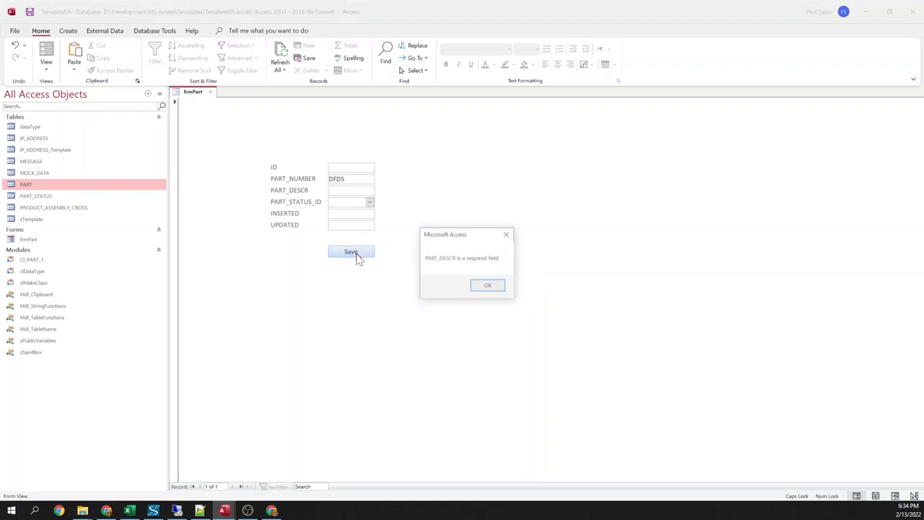
pyautogui.click(488, 284)
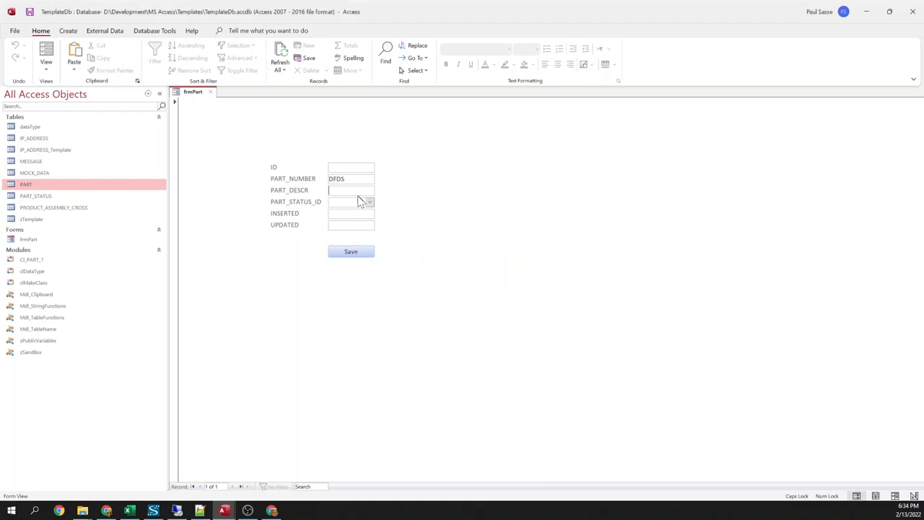
# Save again to get the PART_STATUS_ID warning, set status Active, then hit the UPDATED warning and go to PART's design
pyautogui.click(351, 251)
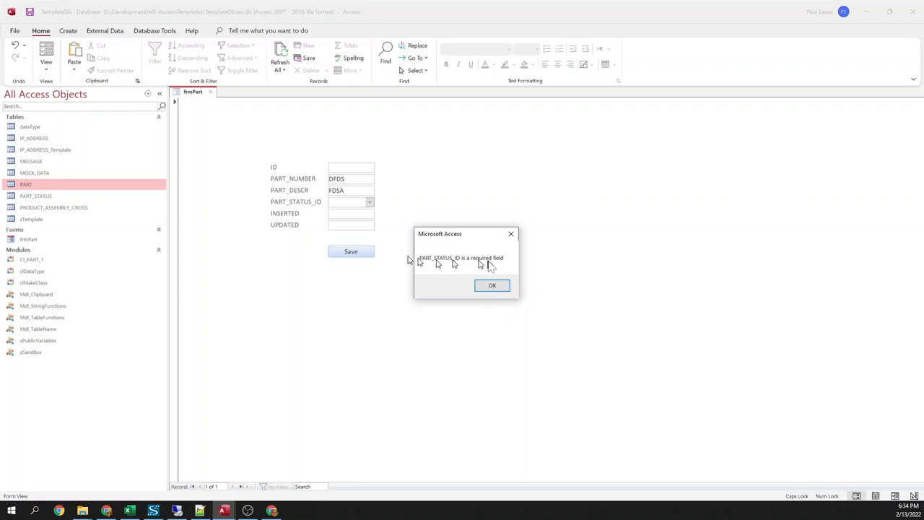
pyautogui.click(491, 286)
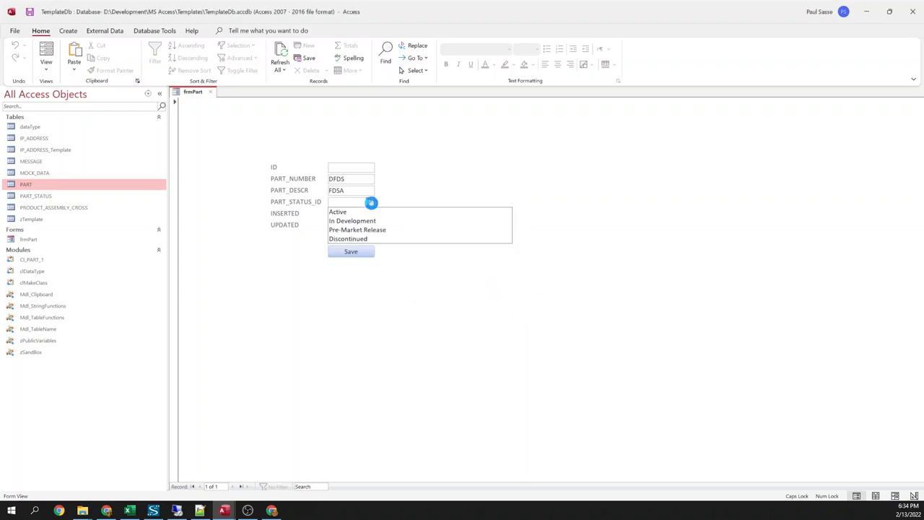
pyautogui.click(338, 211)
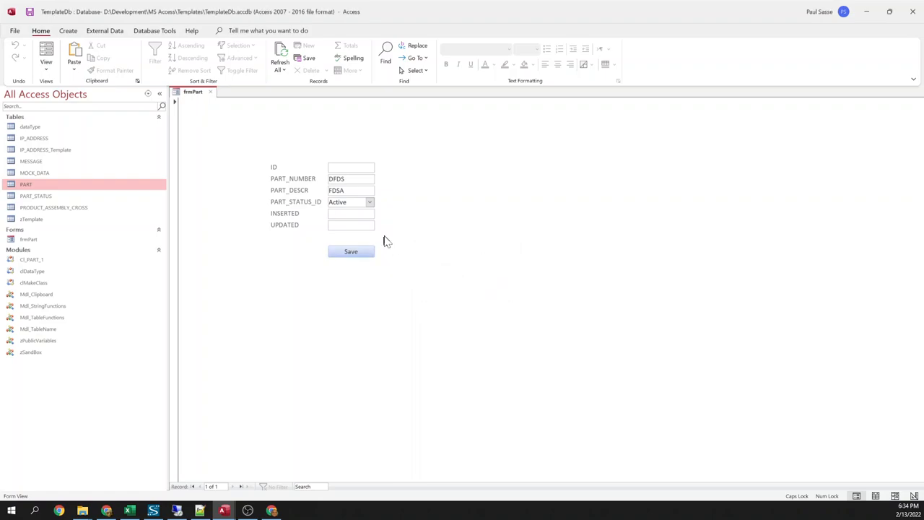
pyautogui.click(351, 252)
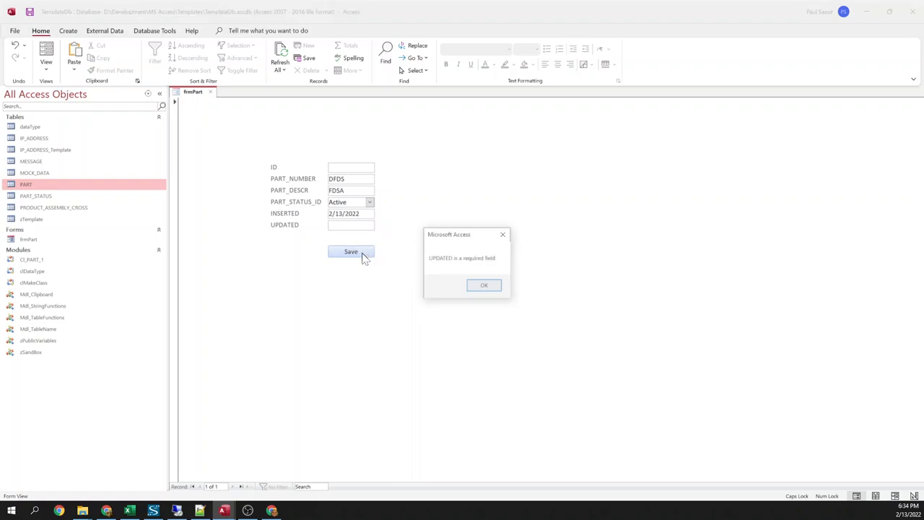
pyautogui.click(484, 284)
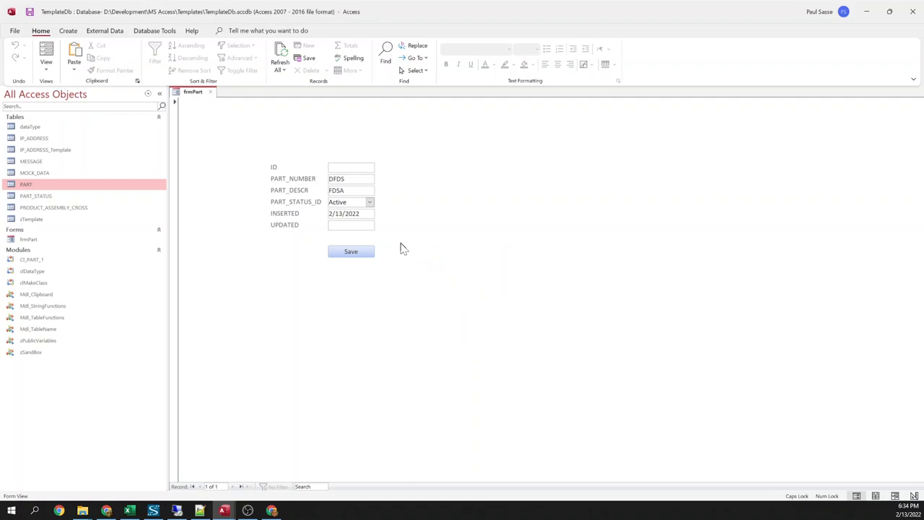
pyautogui.click(351, 251)
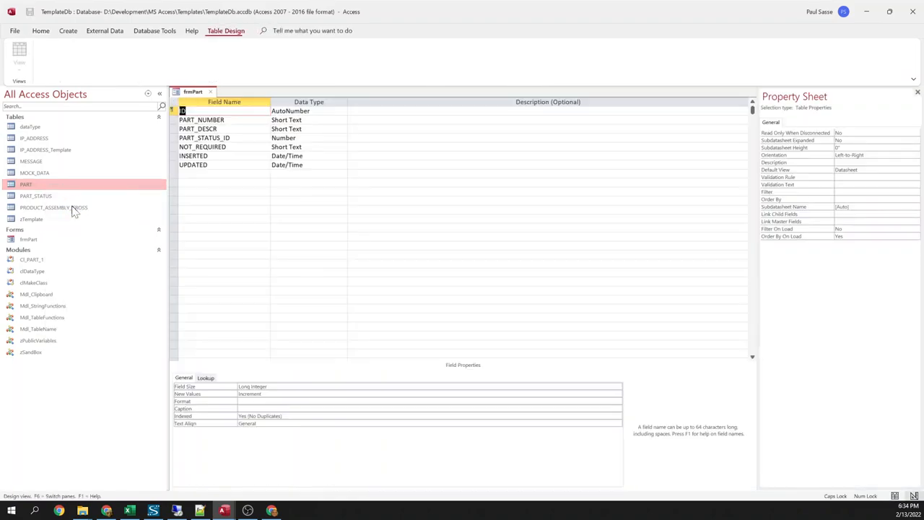
# Close the edited PART table design so Access asks whether to save the changes
pyautogui.doubleClick(26, 185)
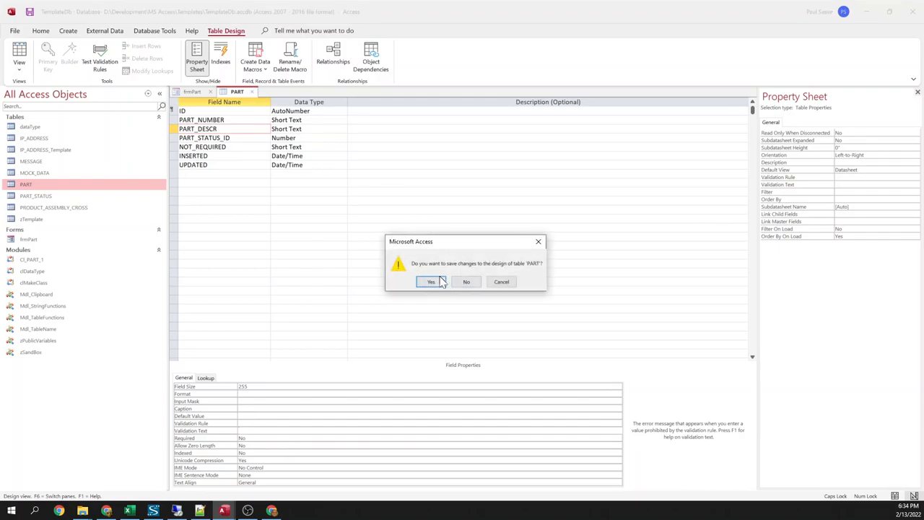
# Save the PART design changes and enter a new part FDSA with status Active and dates 2/13/2022
pyautogui.click(431, 282)
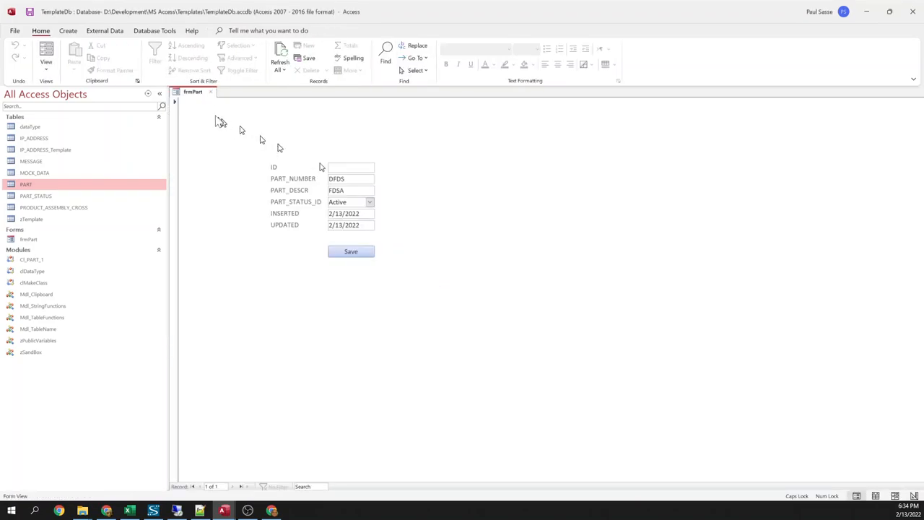
pyautogui.moveTo(383, 217)
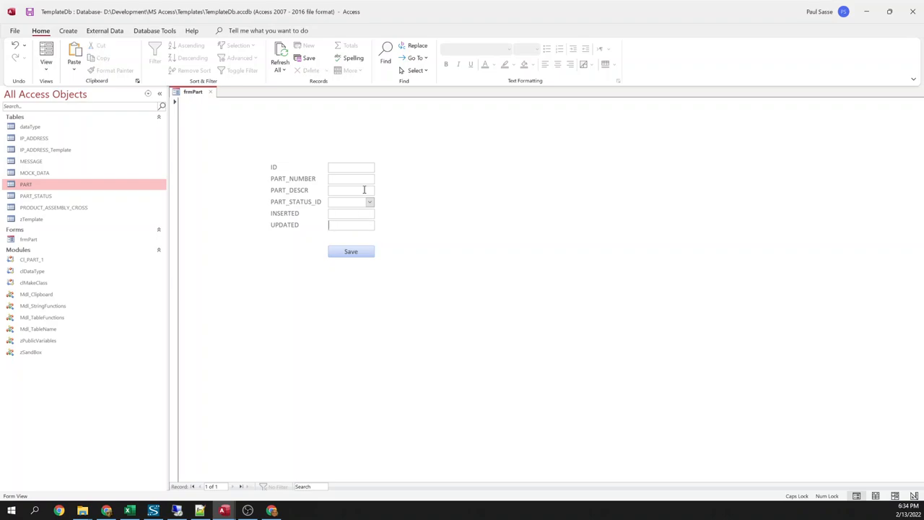
pyautogui.write('FDSA')
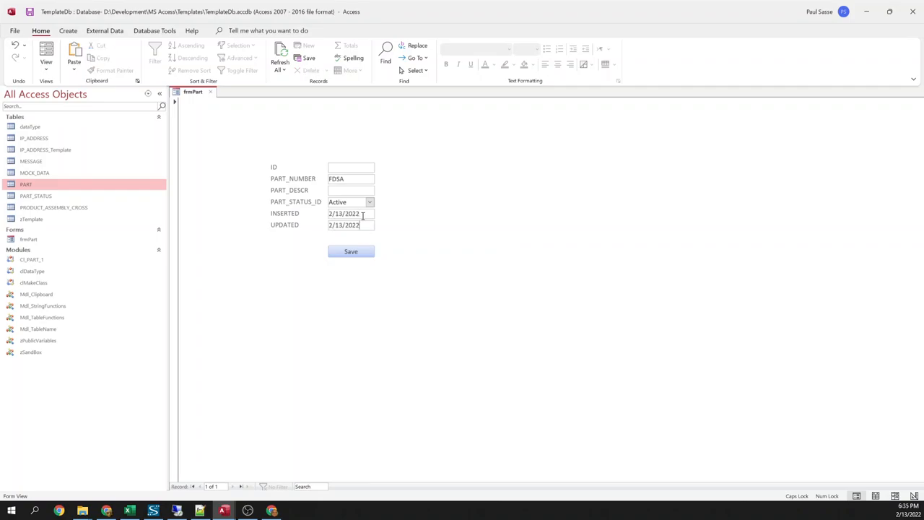
pyautogui.click(350, 191)
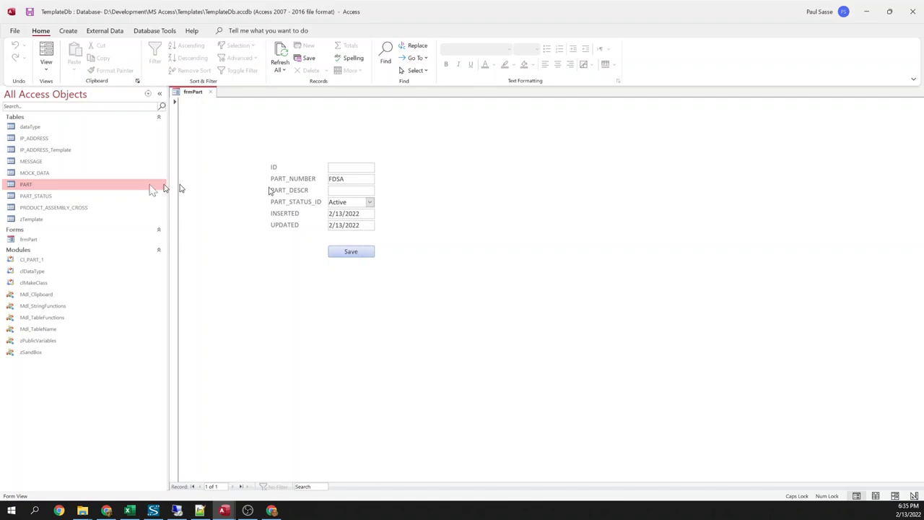
# Check the PART table design, then save the new part and dismiss the PART_DESCR required warning
pyautogui.click(44, 185)
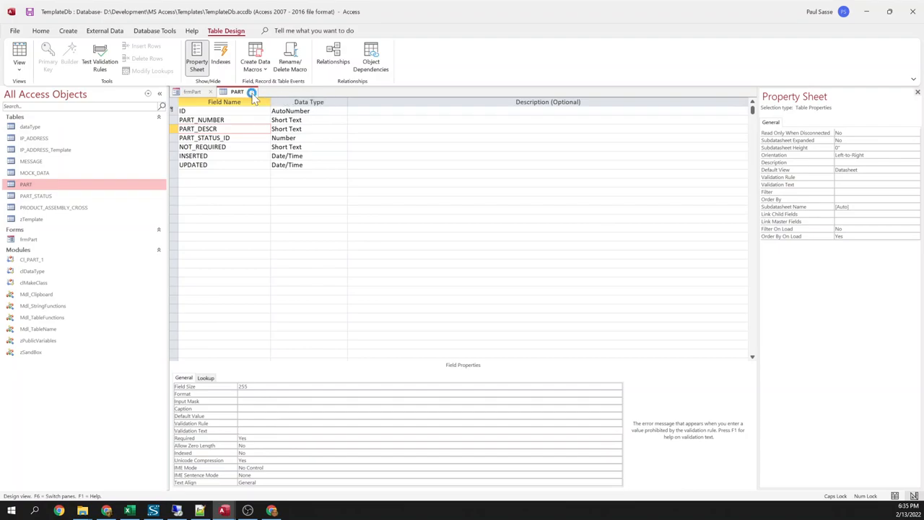
pyautogui.click(252, 92)
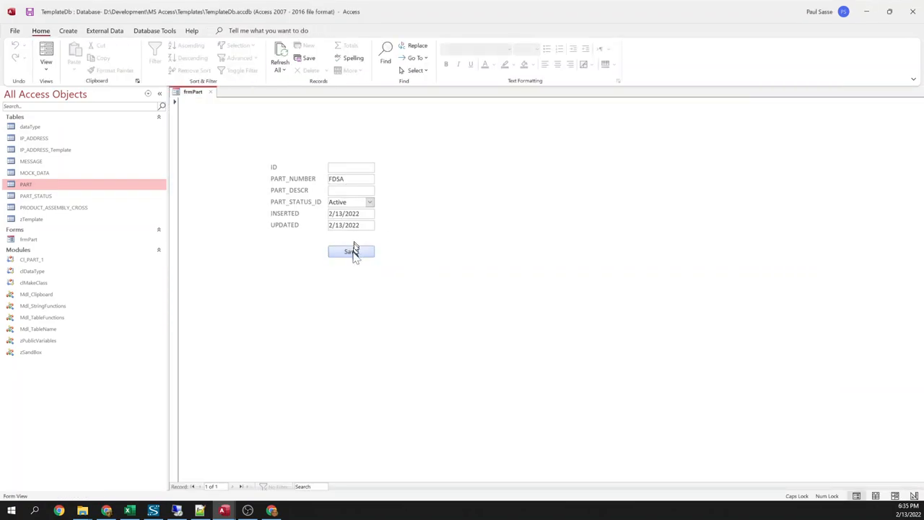
pyautogui.click(351, 251)
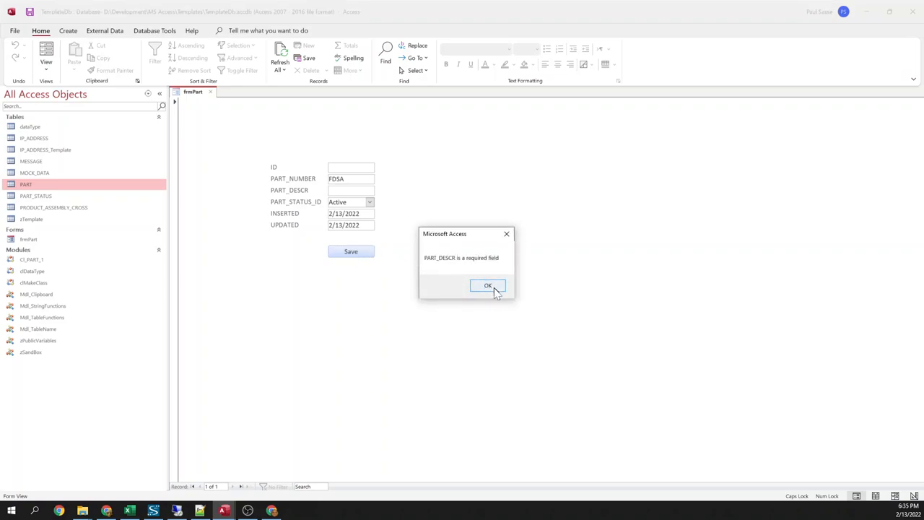
pyautogui.click(489, 286)
pyautogui.write('FDSA')
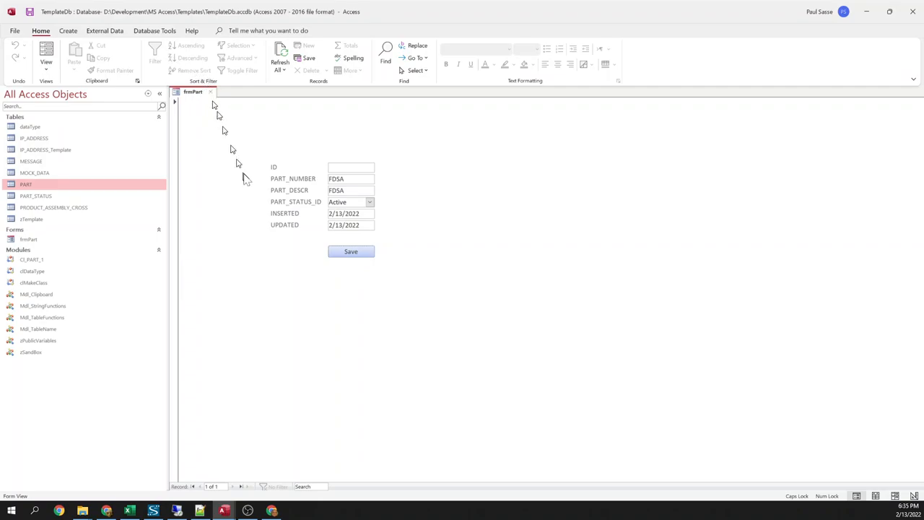
pyautogui.moveTo(367, 147)
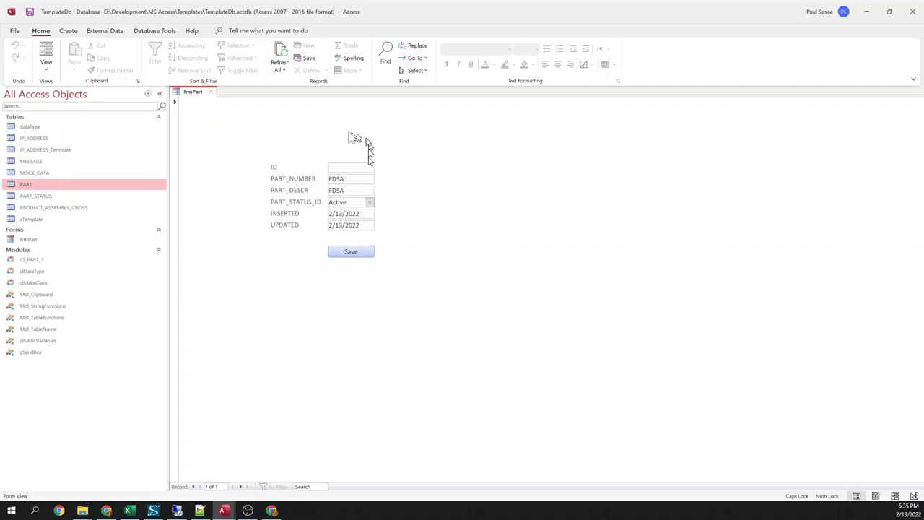
pyautogui.moveTo(214, 99)
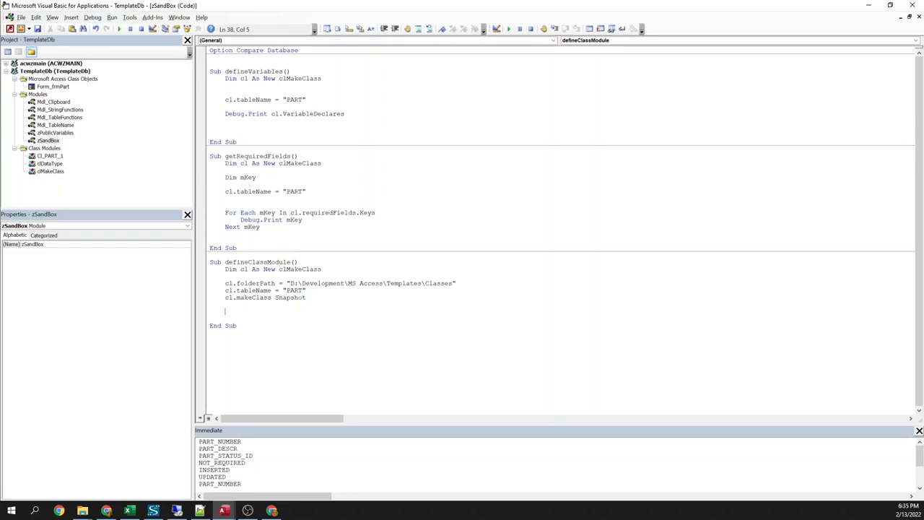
pyautogui.moveTo(269, 344)
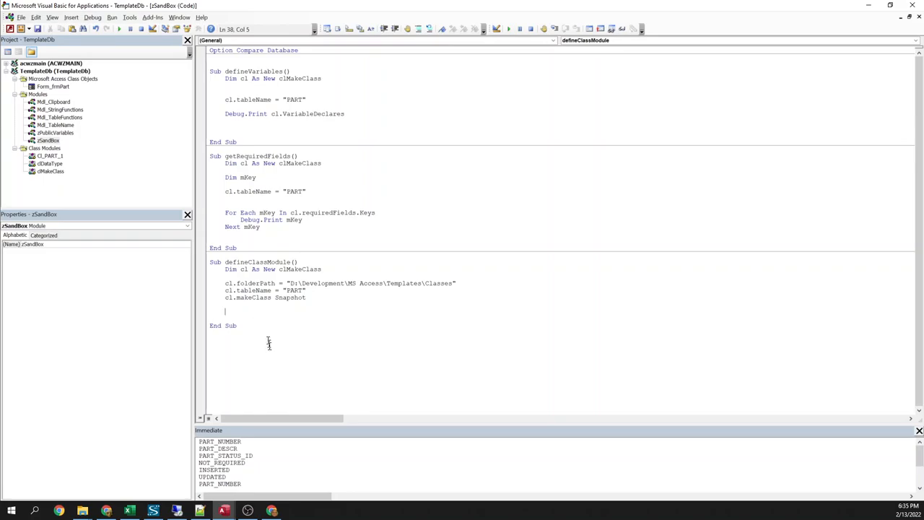
pyautogui.moveTo(257, 245)
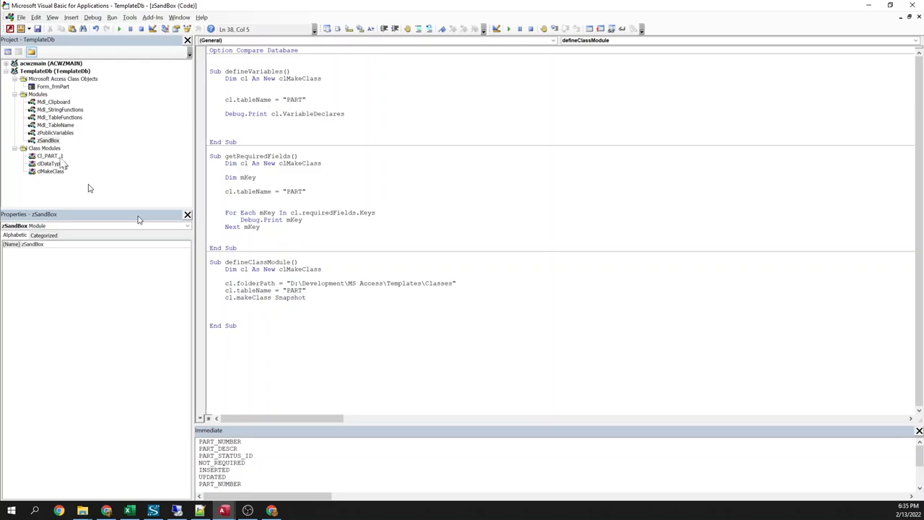
# View the CL_PART_1 class module's PART properties and loadFromTable function, then bring up its module options
pyautogui.click(49, 156)
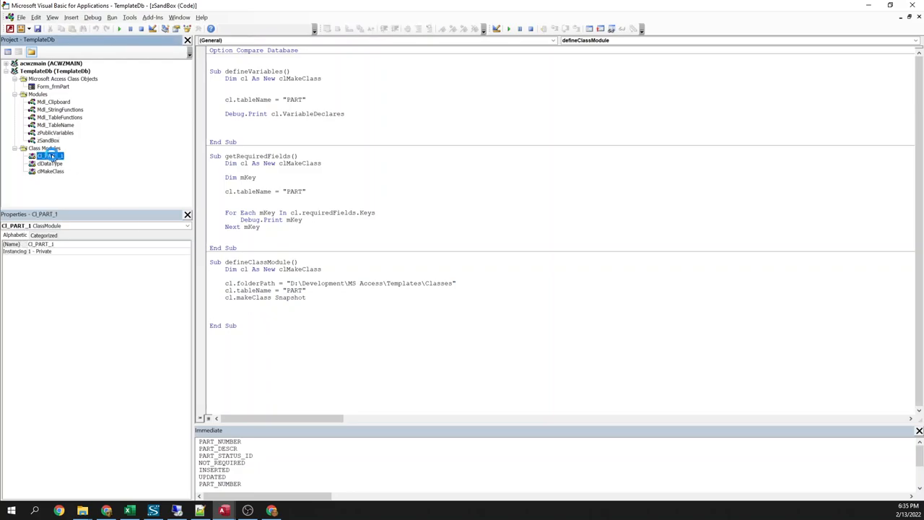
pyautogui.doubleClick(49, 156)
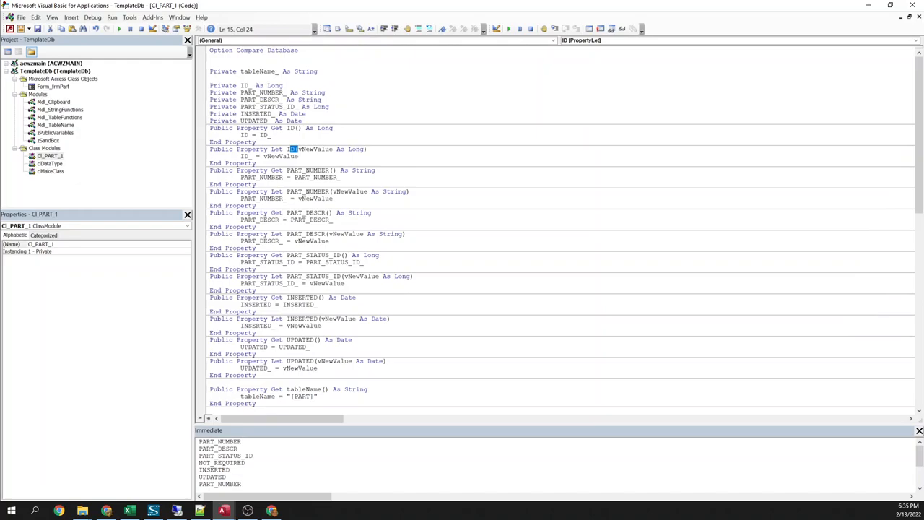
pyautogui.scroll(-3)
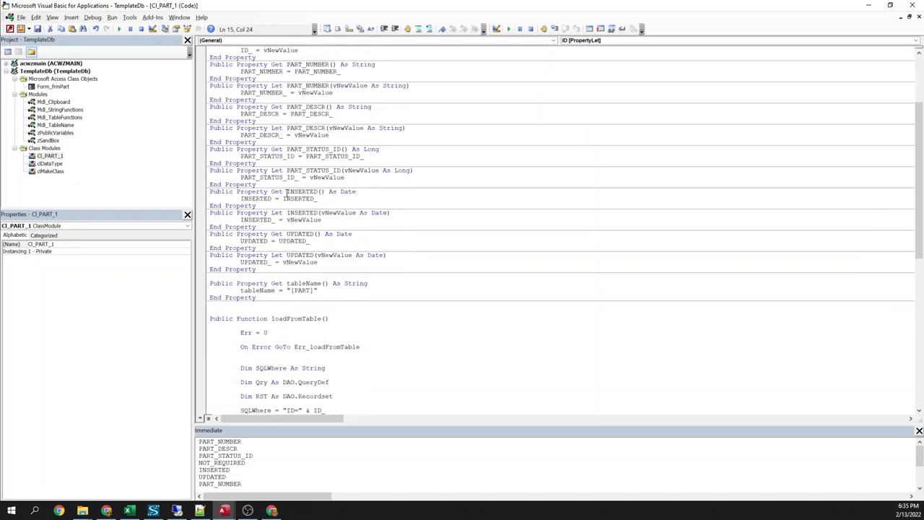
pyautogui.doubleClick(294, 234)
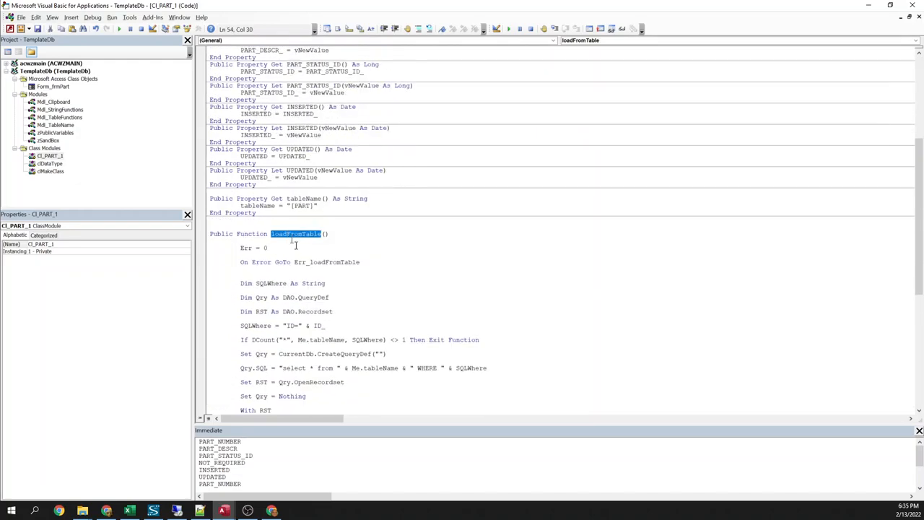
pyautogui.scroll(-3)
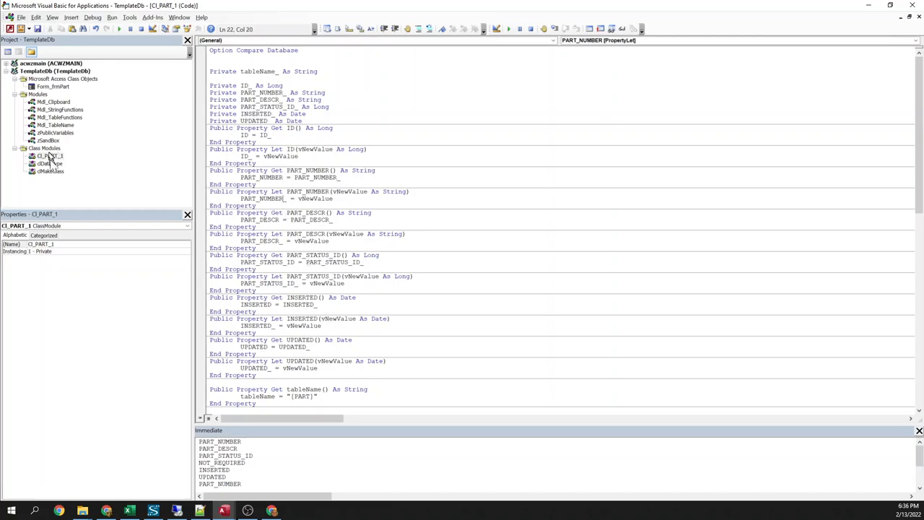
pyautogui.rightClick(49, 156)
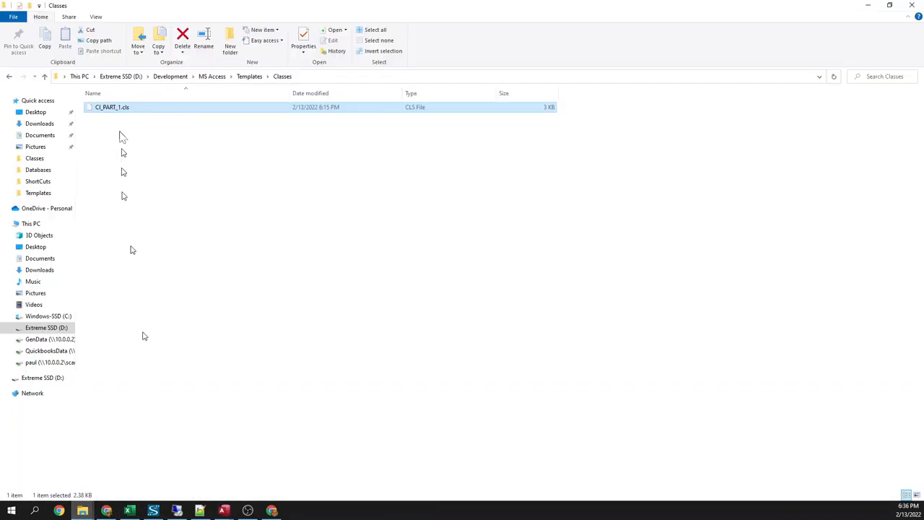
# Browse to the empty D:\Development\MS Access\Templates\Classes folder
pyautogui.click(182, 37)
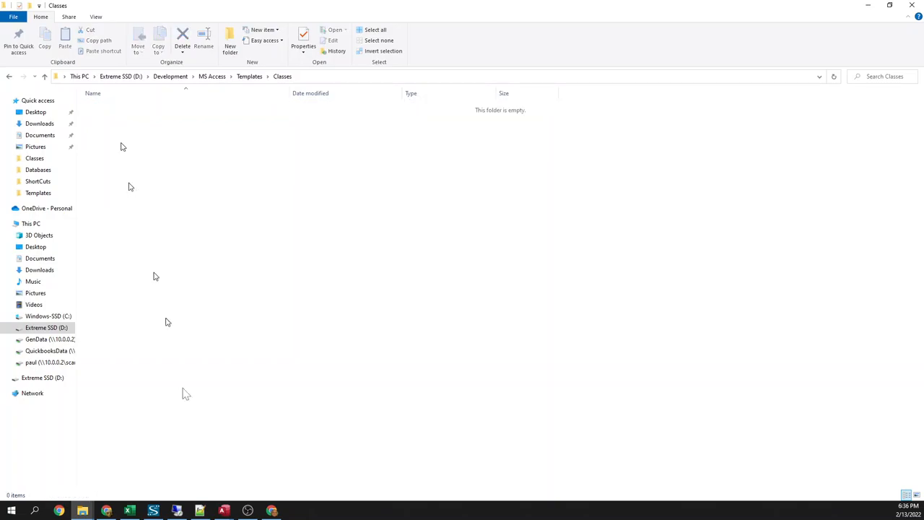
pyautogui.click(224, 511)
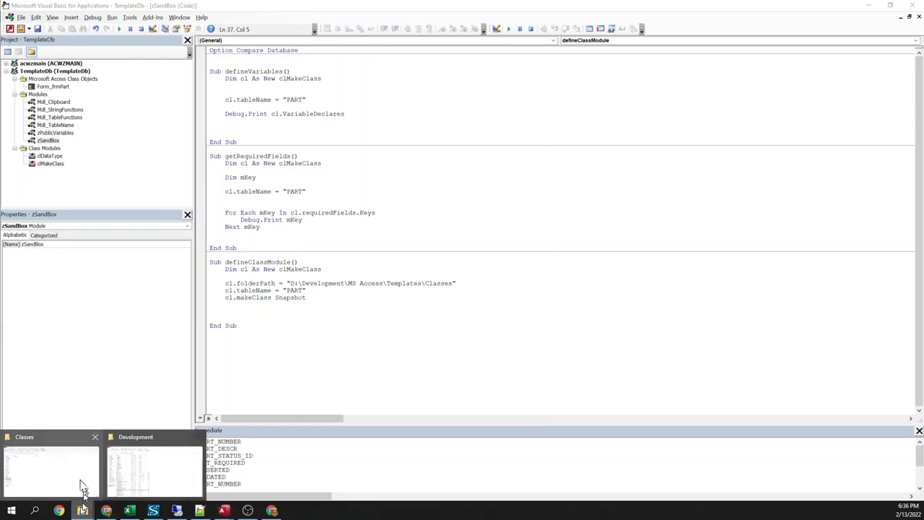
# Edit CL_PART_1.cls in Notepad++ and apply Visual Basic syntax highlighting
pyautogui.click(50, 469)
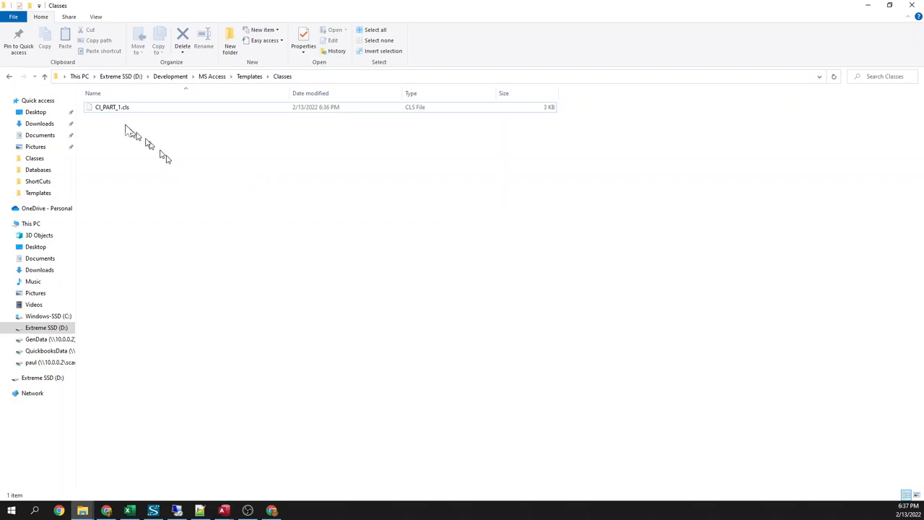
pyautogui.rightClick(113, 106)
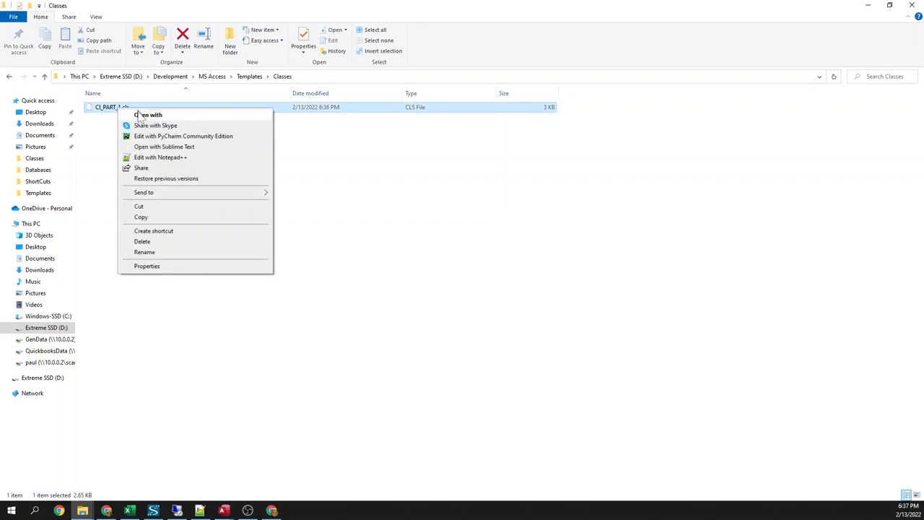
pyautogui.click(161, 157)
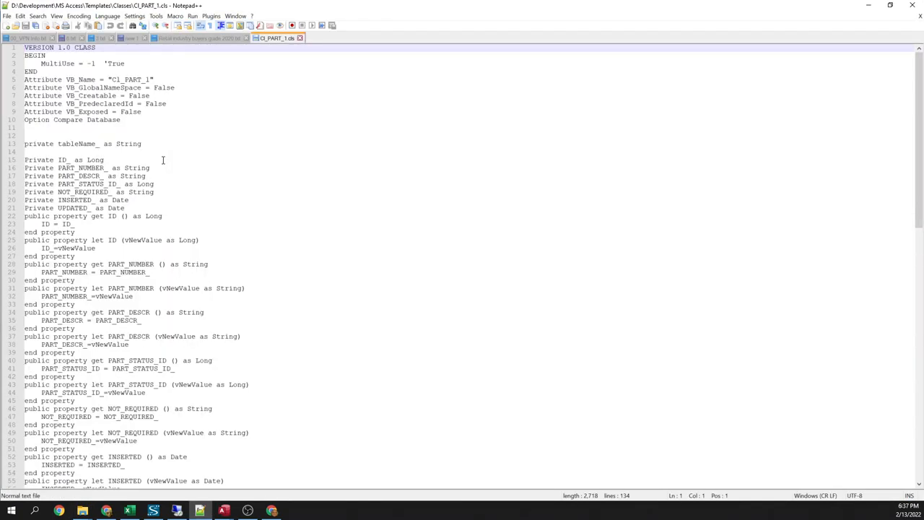
pyautogui.click(56, 16)
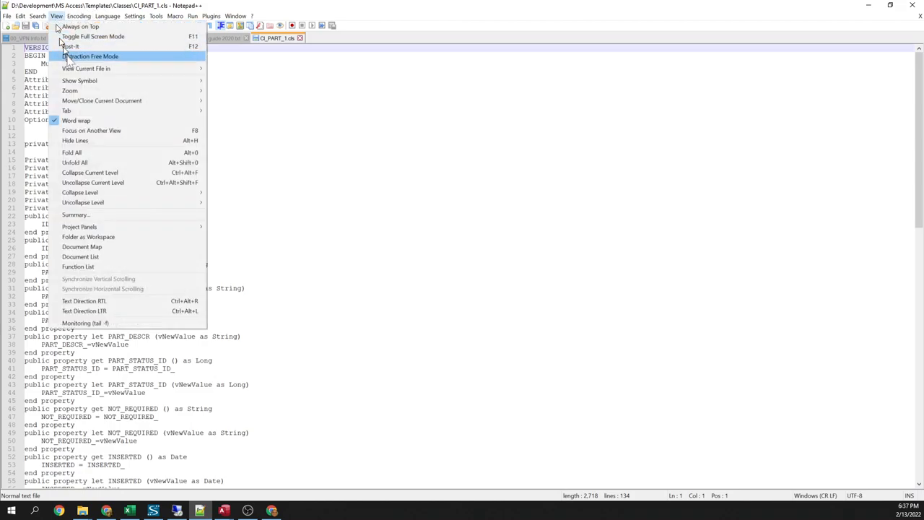
pyautogui.click(107, 15)
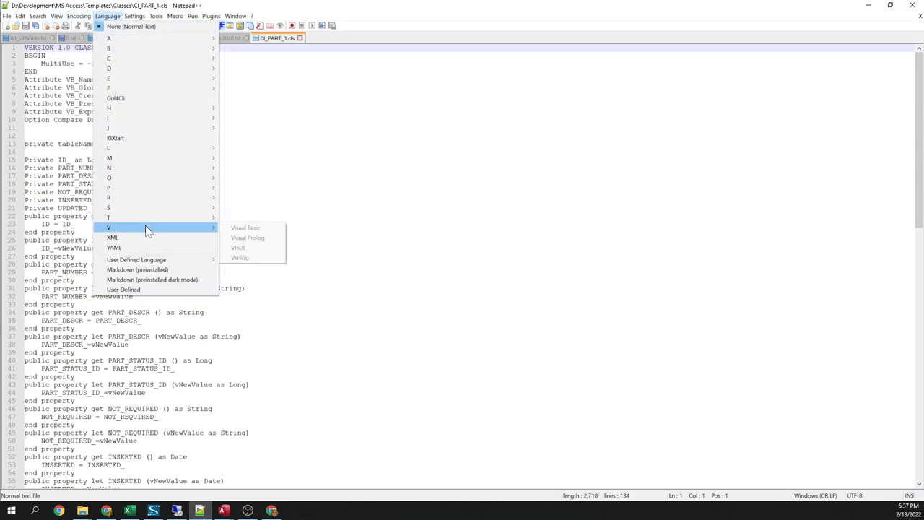
pyautogui.click(246, 228)
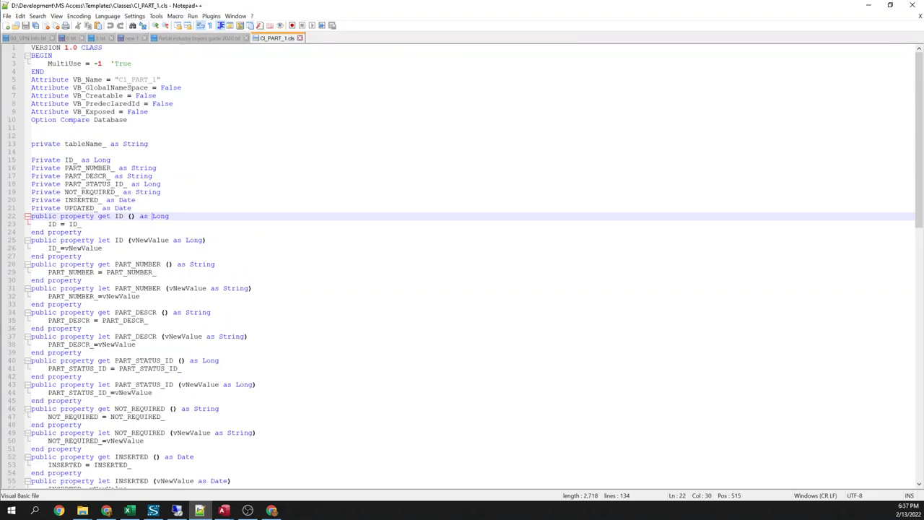
pyautogui.scroll(-3)
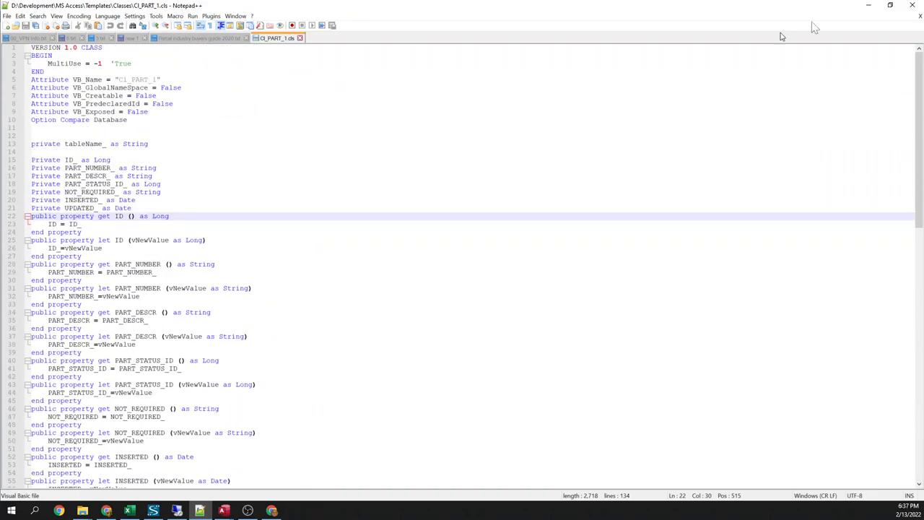
pyautogui.moveTo(277, 37)
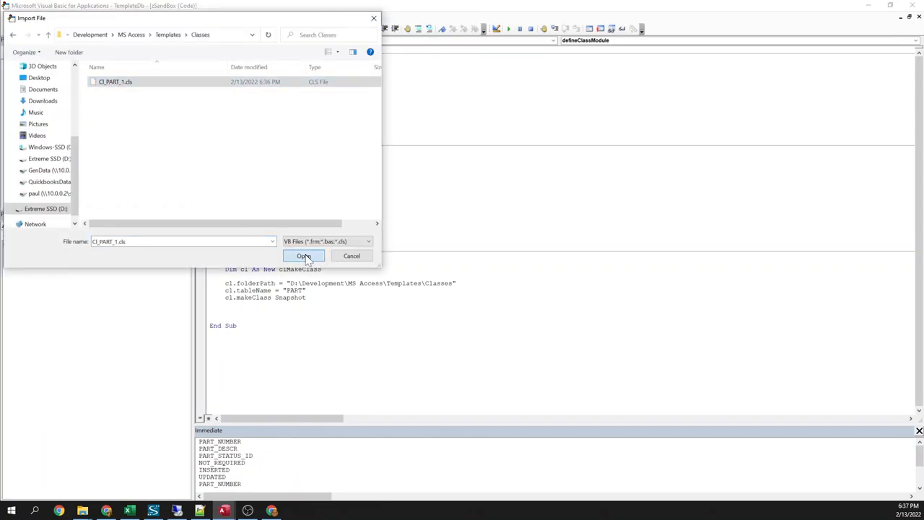
# Import CL_PART_1.cls and write Sub ASDF with Dim cl As New Cl_PART_1, cl.ID = 1 and cl.loadFromTable
pyautogui.click(304, 257)
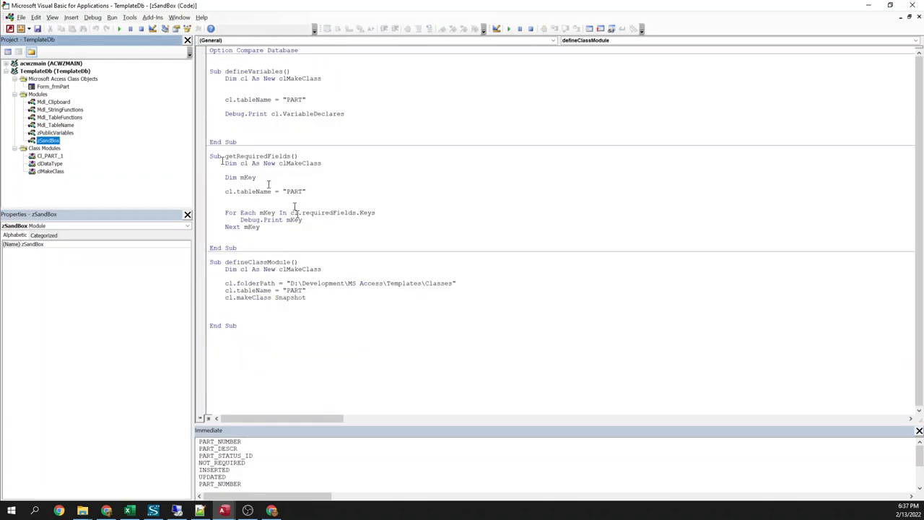
pyautogui.write('s')
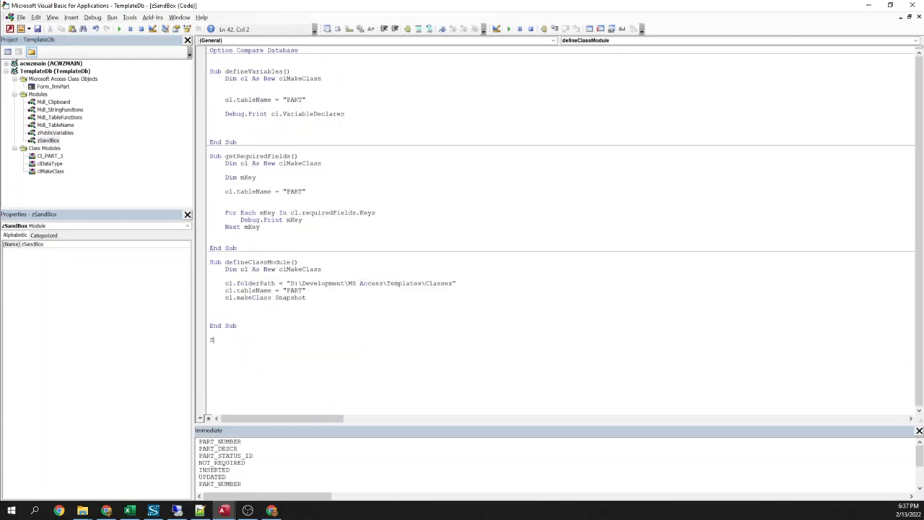
pyautogui.write('SUB ASDF(')
pyautogui.write('DIM cl as New')
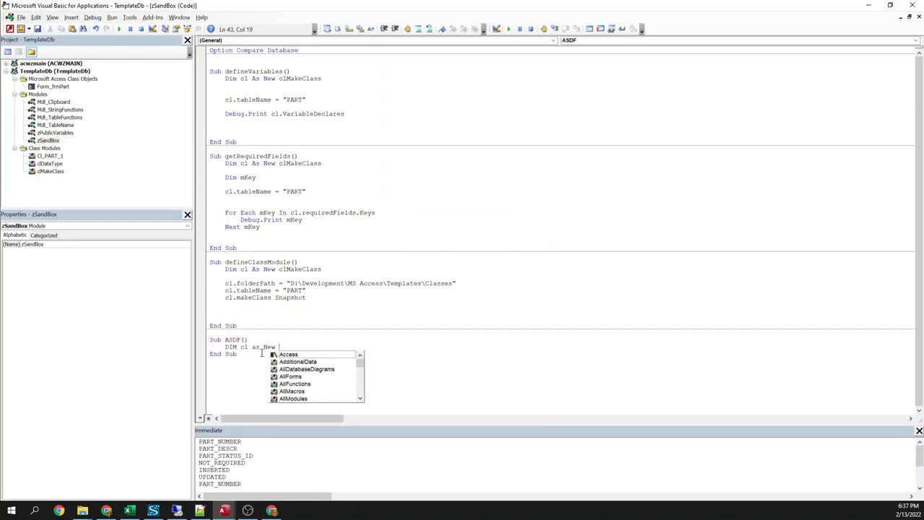
pyautogui.write('Cl_PART_1')
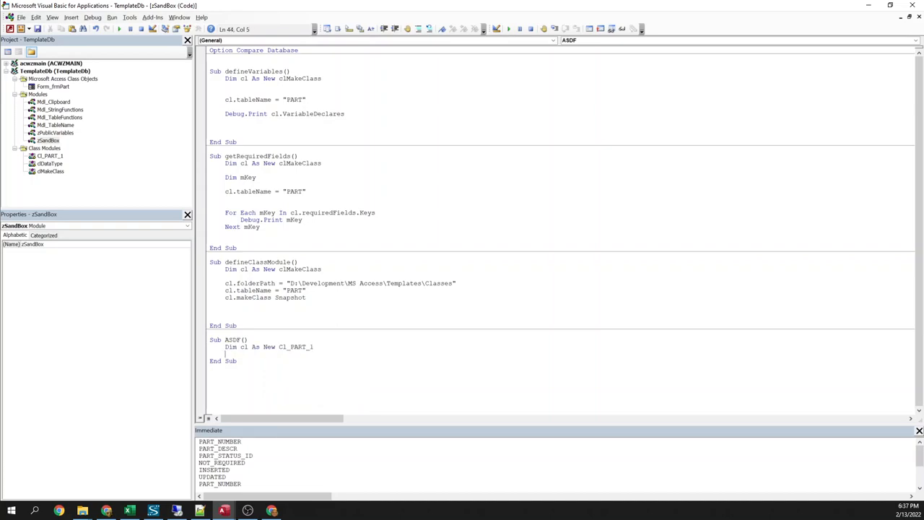
pyautogui.write('cl.')
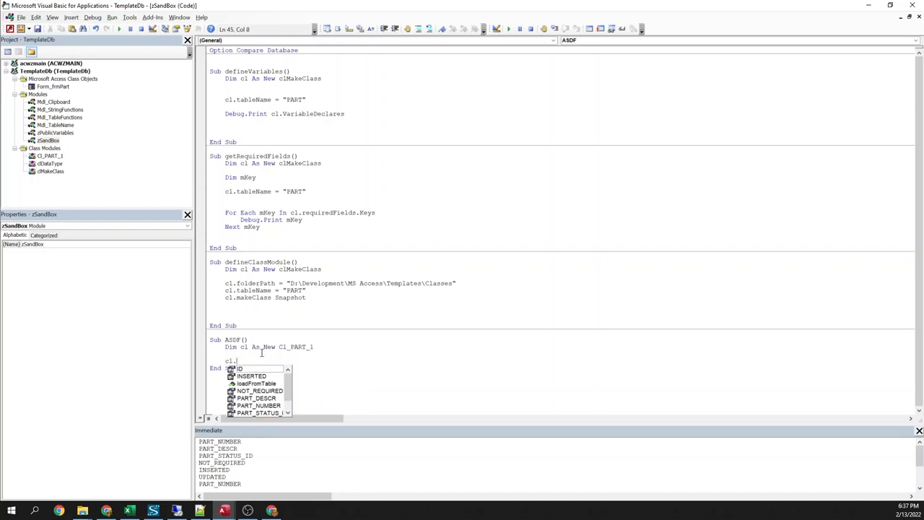
pyautogui.write('ID = 1')
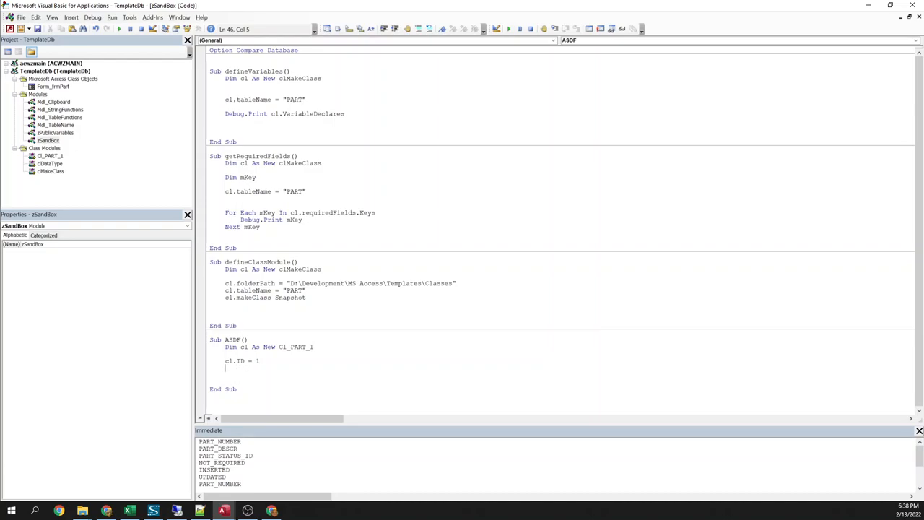
pyautogui.write('cl.')
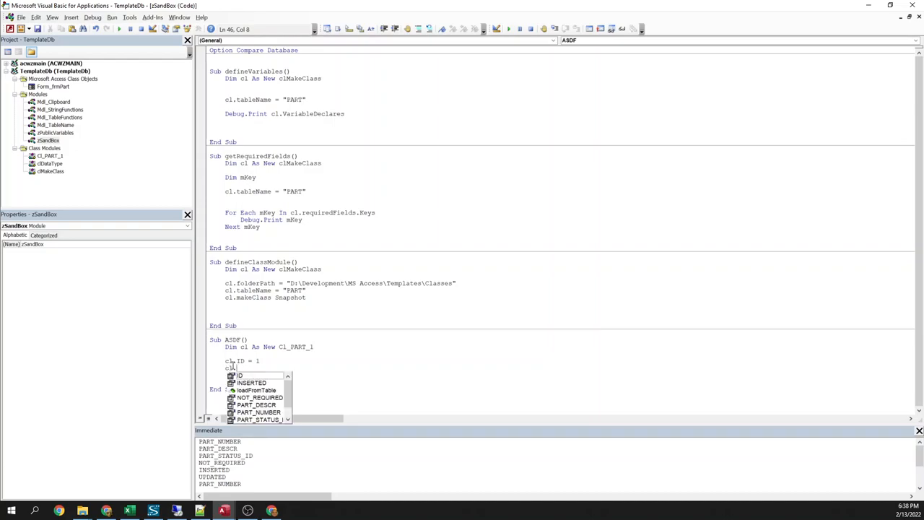
pyautogui.write('loadFromTable')
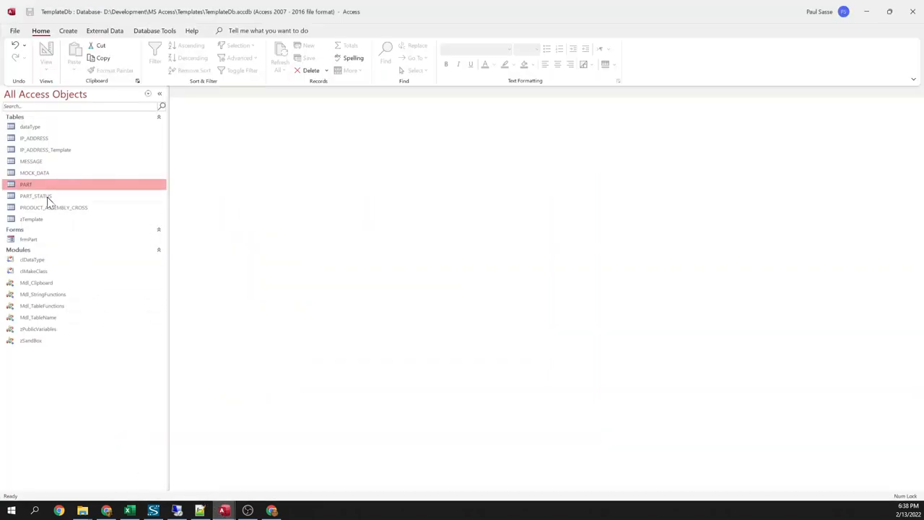
# Run ASDF printing cl.PART_DESCR, step through loadFromTable's field assignments with F8, then continue execution
pyautogui.doubleClick(26, 185)
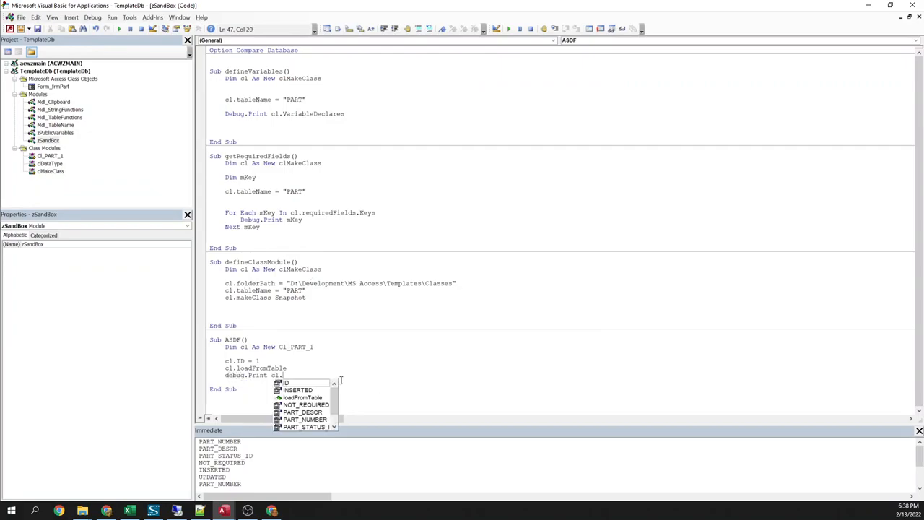
pyautogui.click(306, 404)
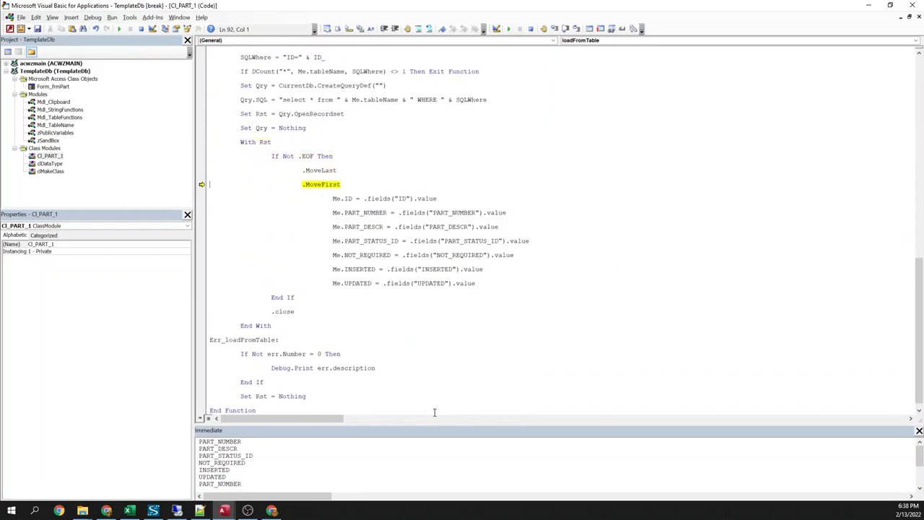
pyautogui.press('F8')
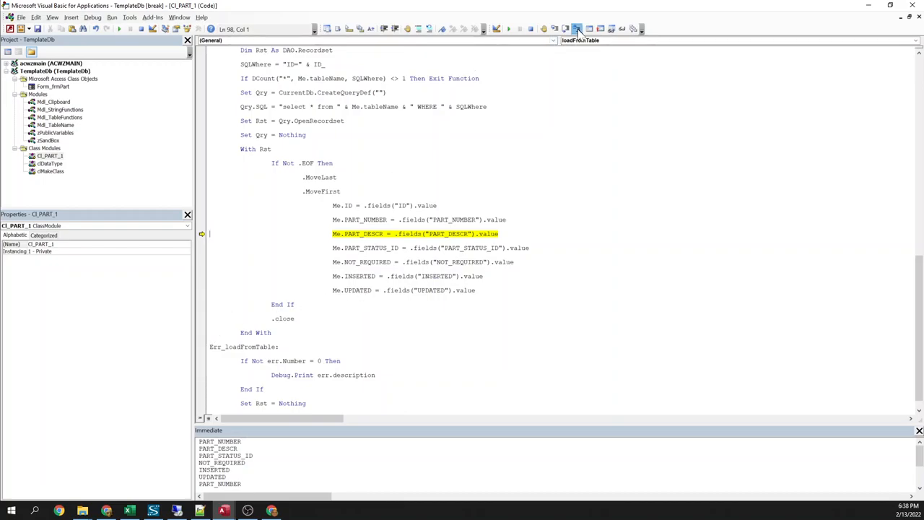
pyautogui.click(578, 29)
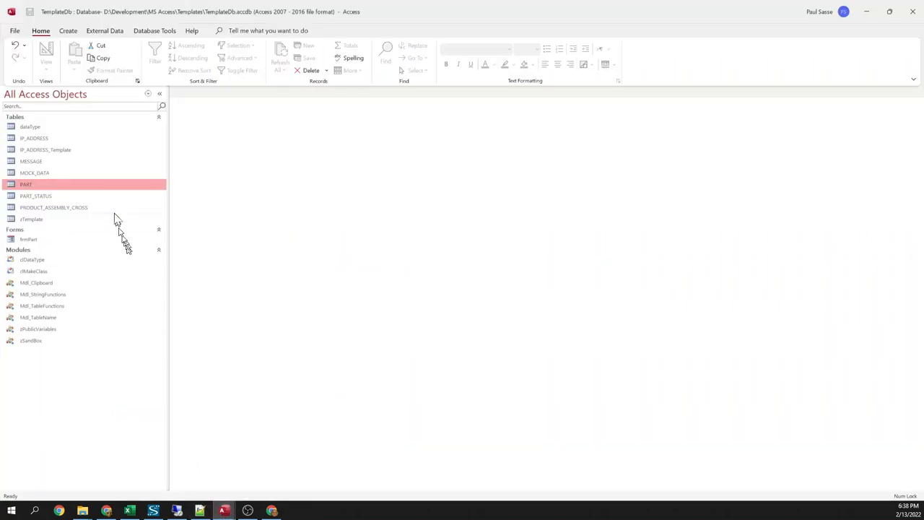
# Check the PART table shows Widget 1 for record 1, then return to the ASDF code
pyautogui.doubleClick(26, 185)
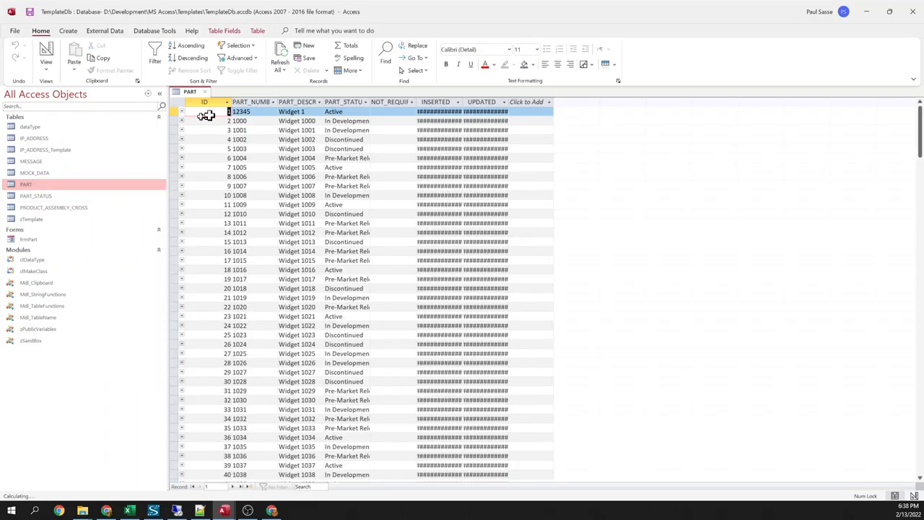
pyautogui.click(292, 111)
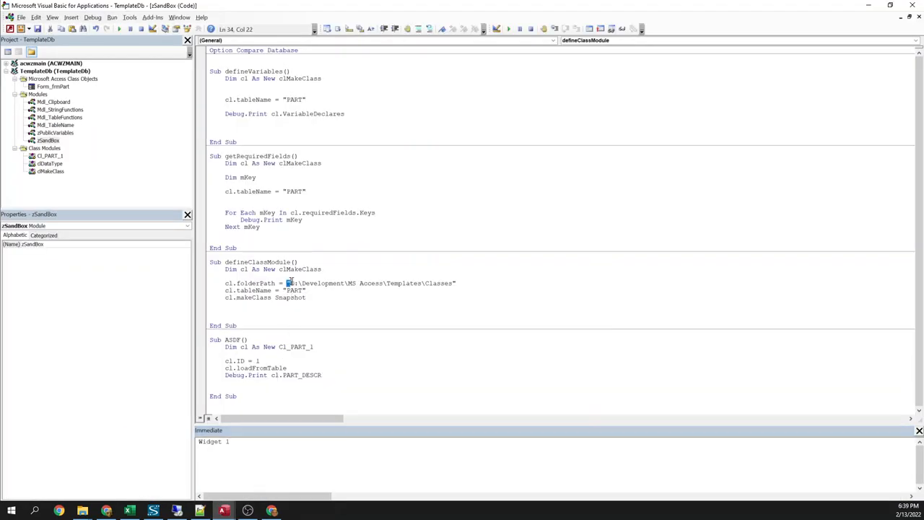
pyautogui.doubleClick(291, 289)
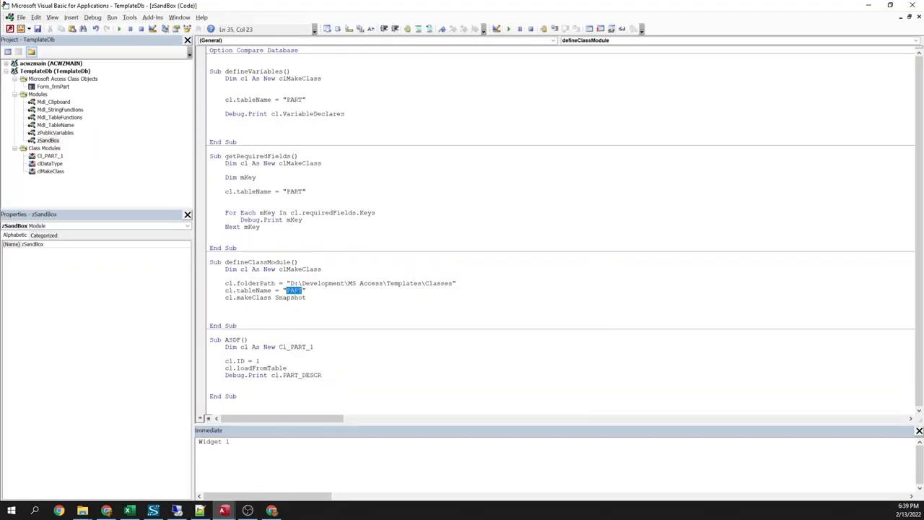